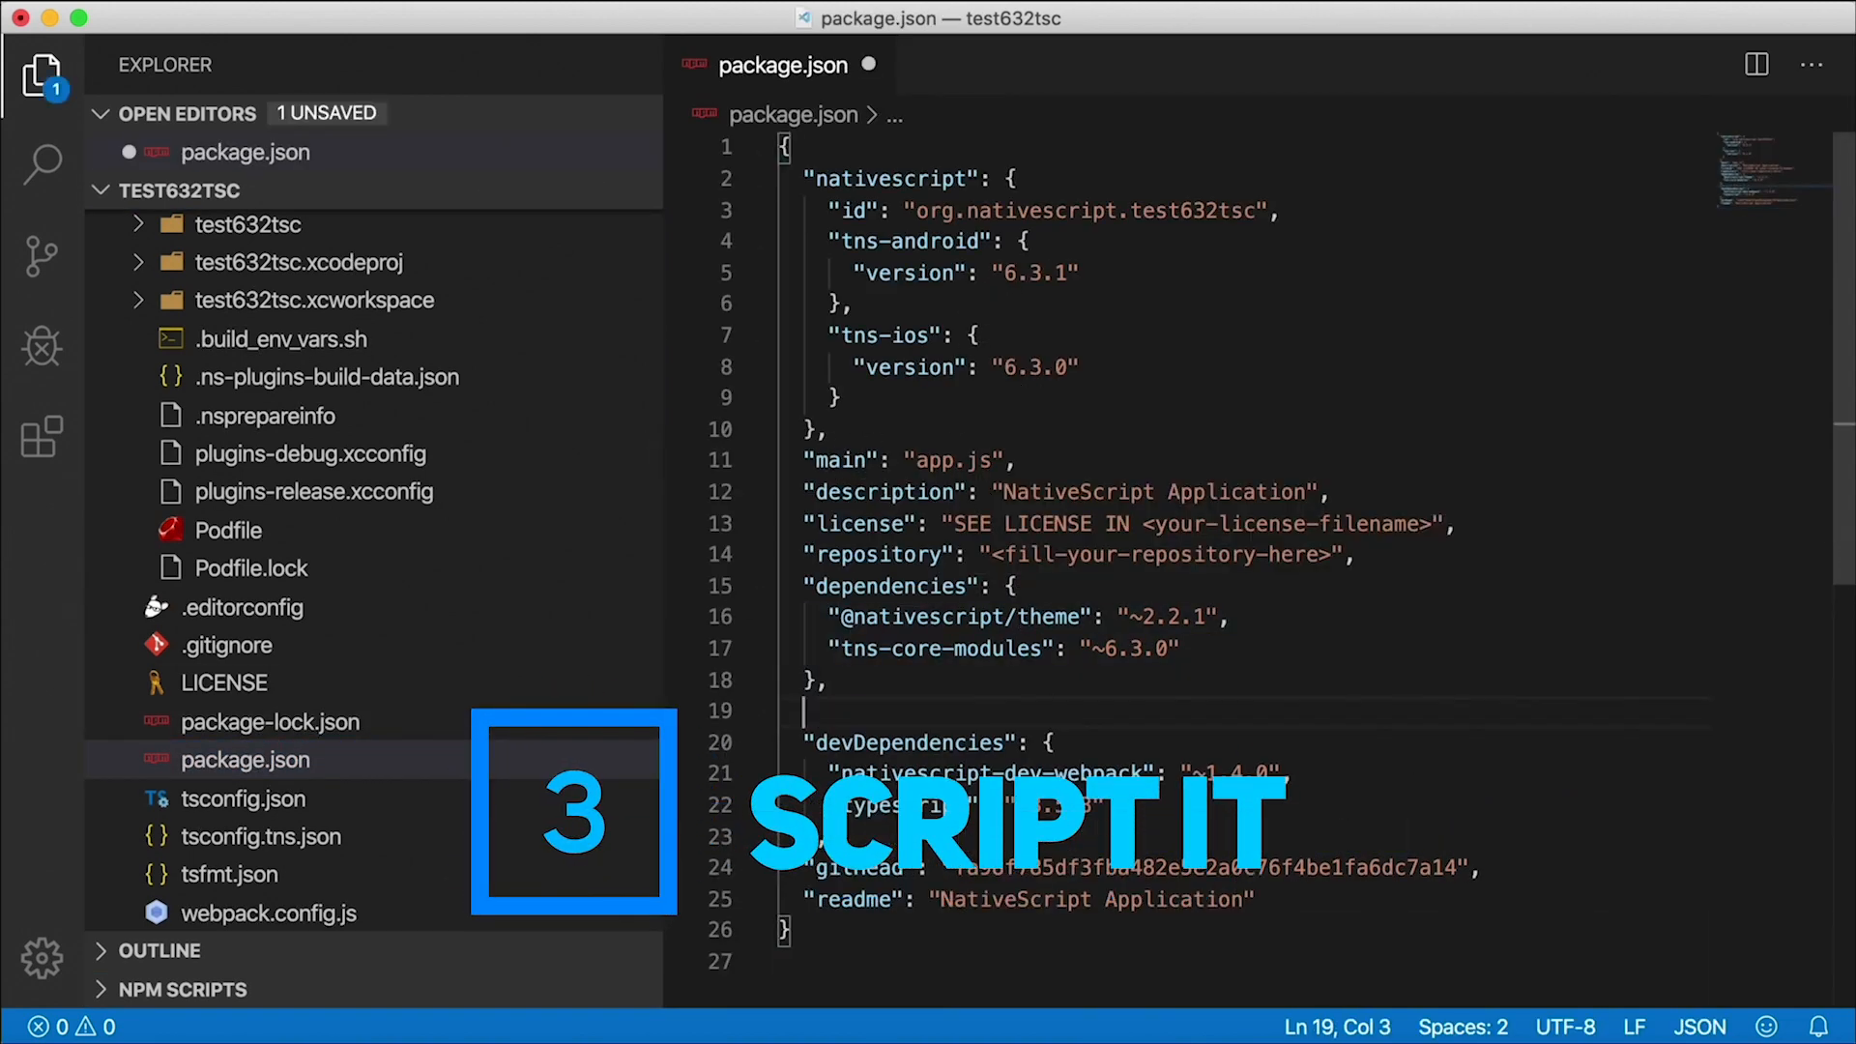
Add a "run-iphone" script running tns run ios --device 'iPhone 8' to package.json.
text("scripts": {)
text("run)
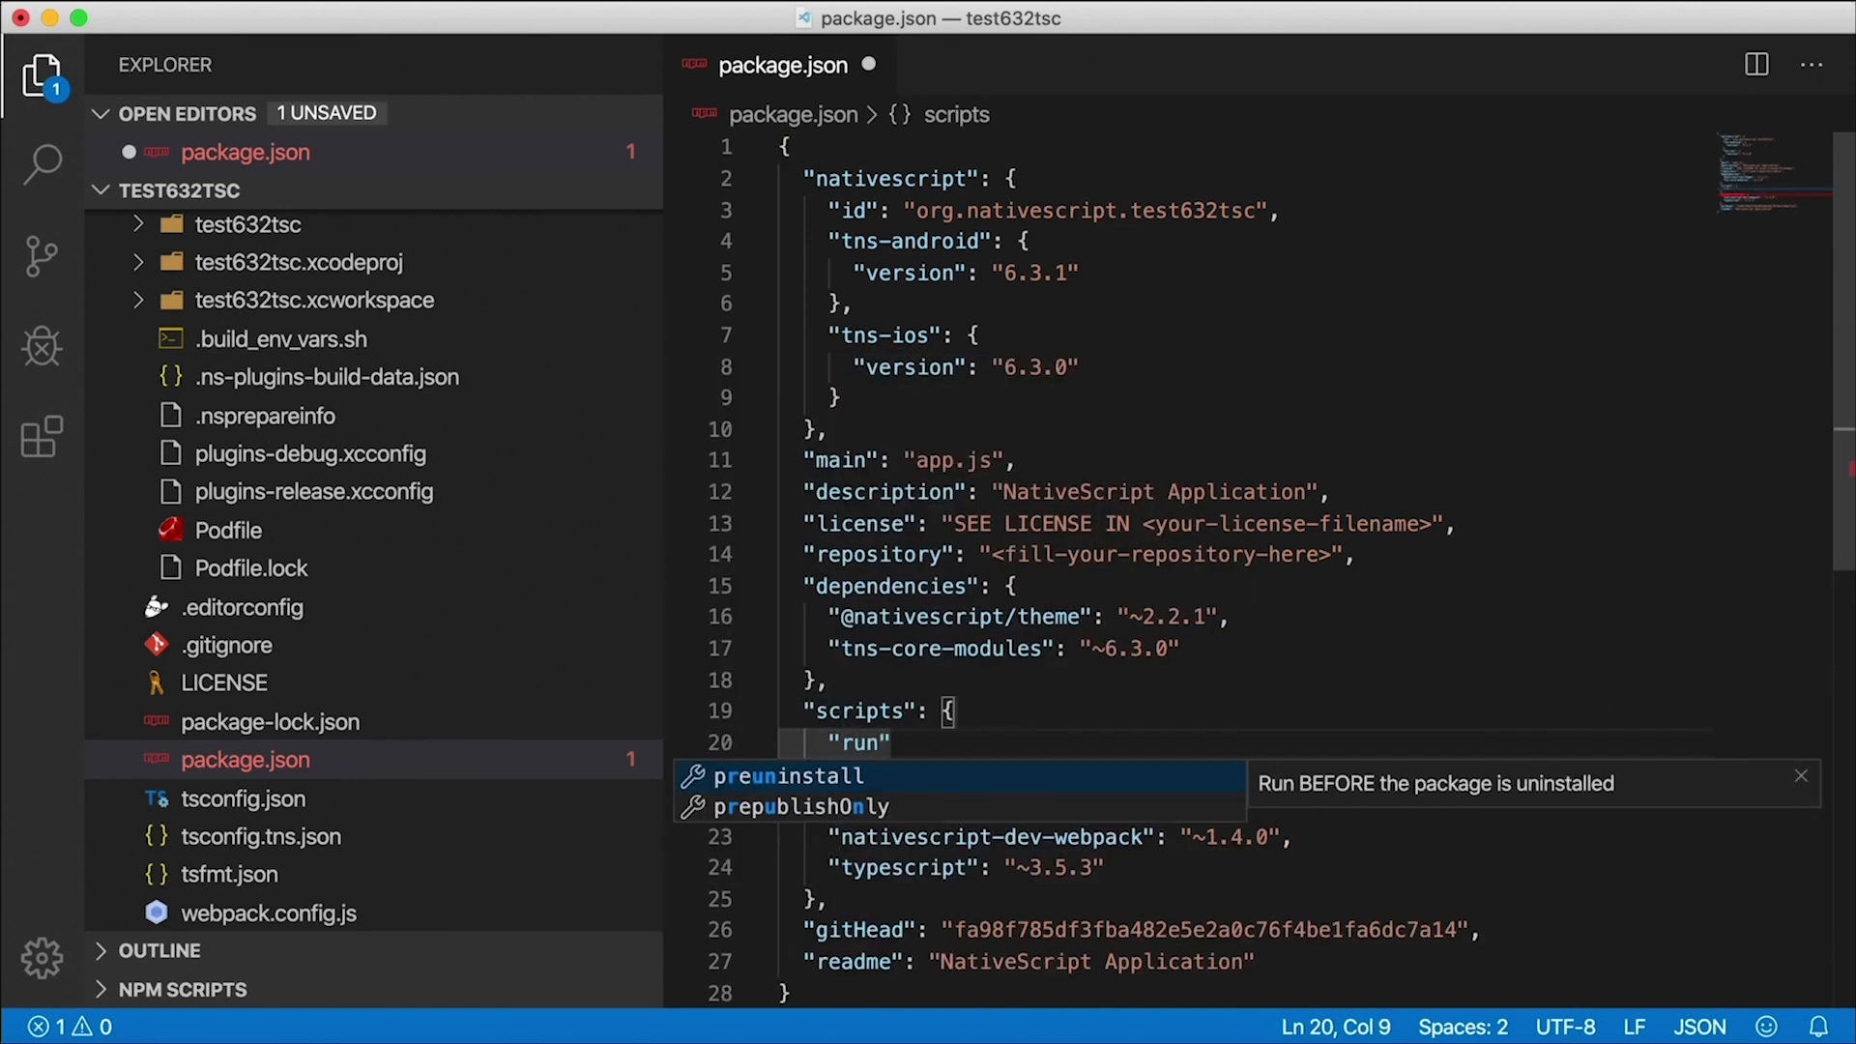
text(-iphone": "")
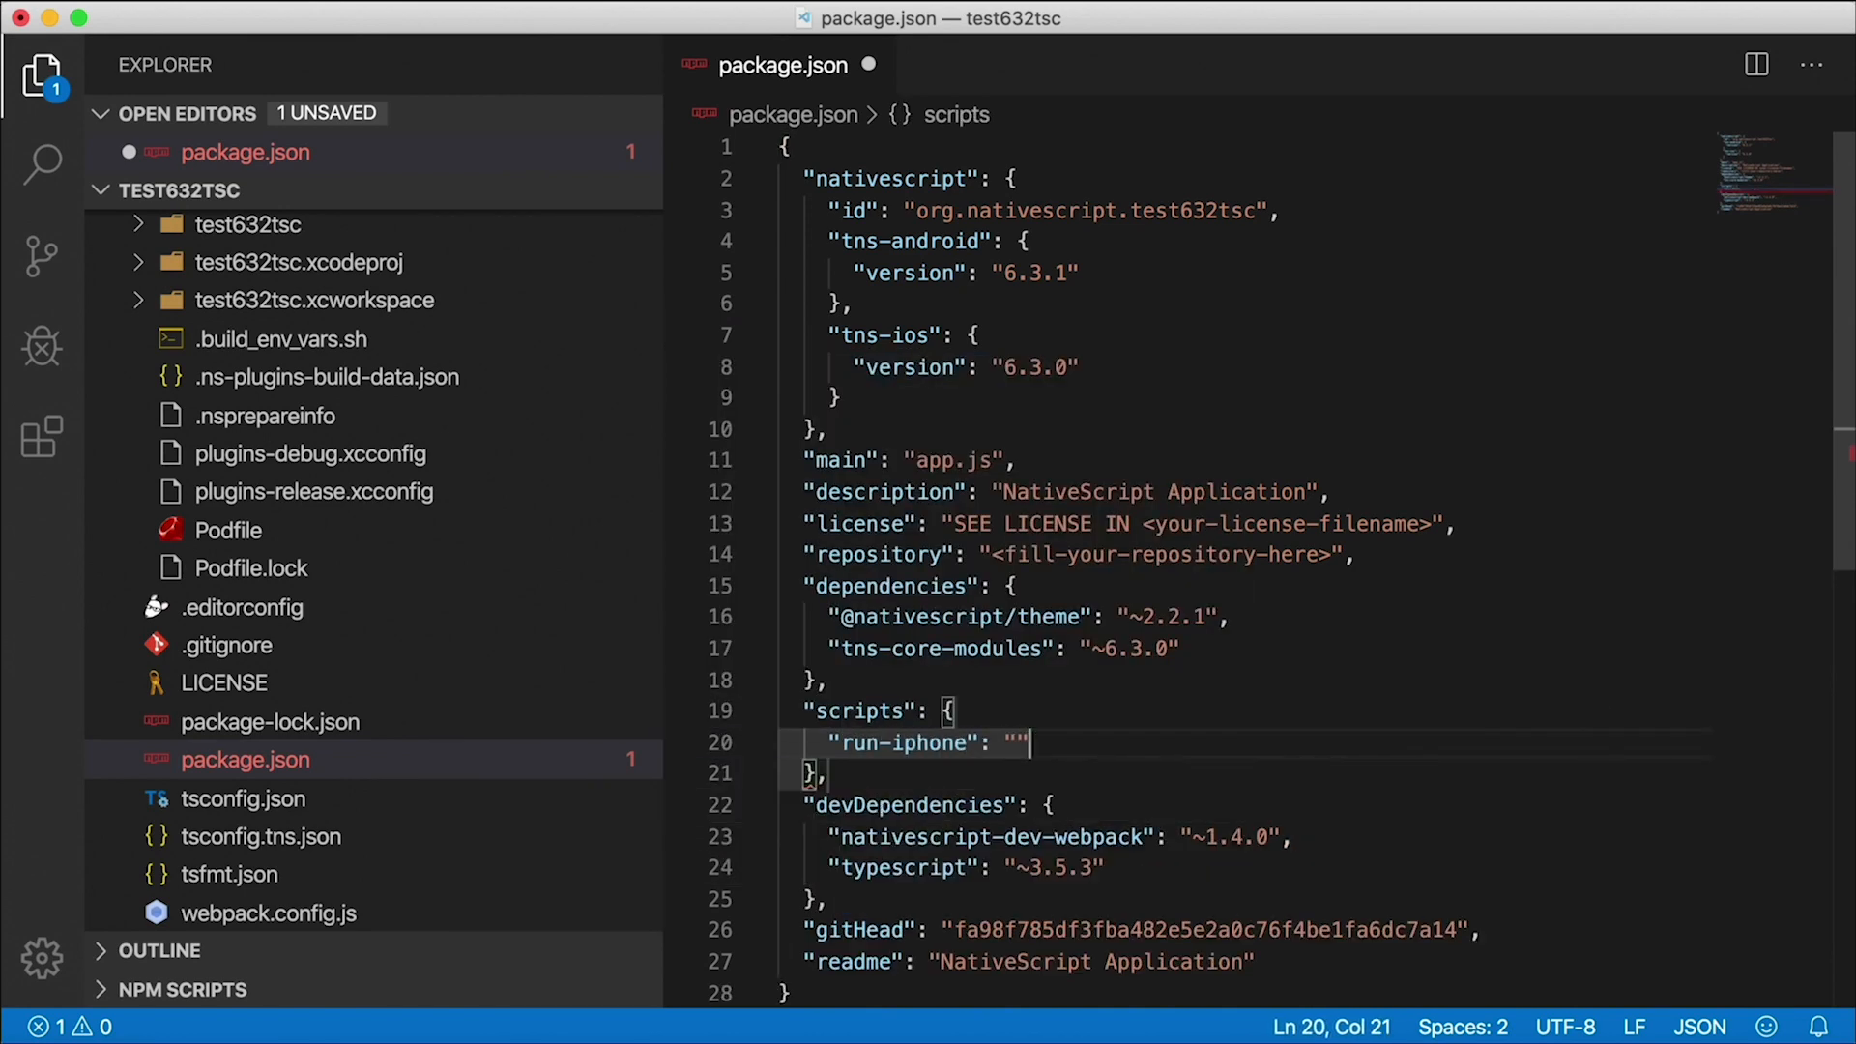
text(tns run)
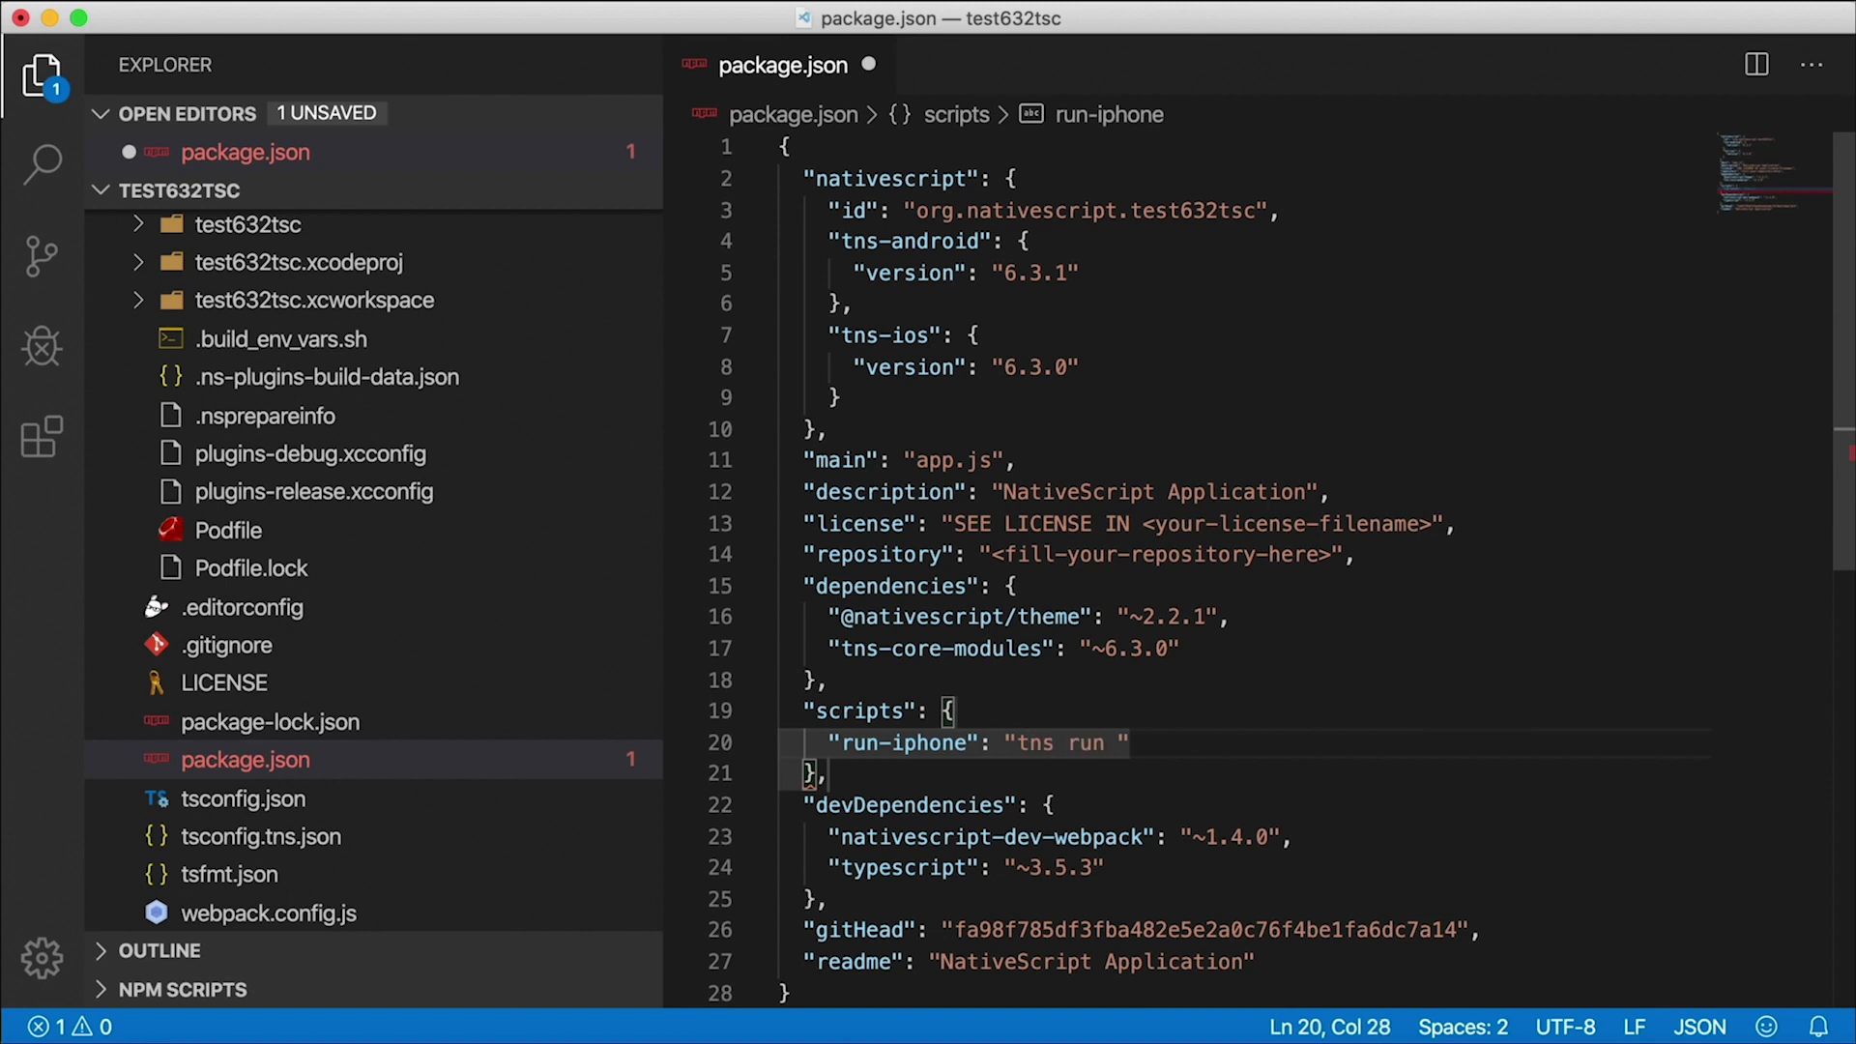
text(ios --device)
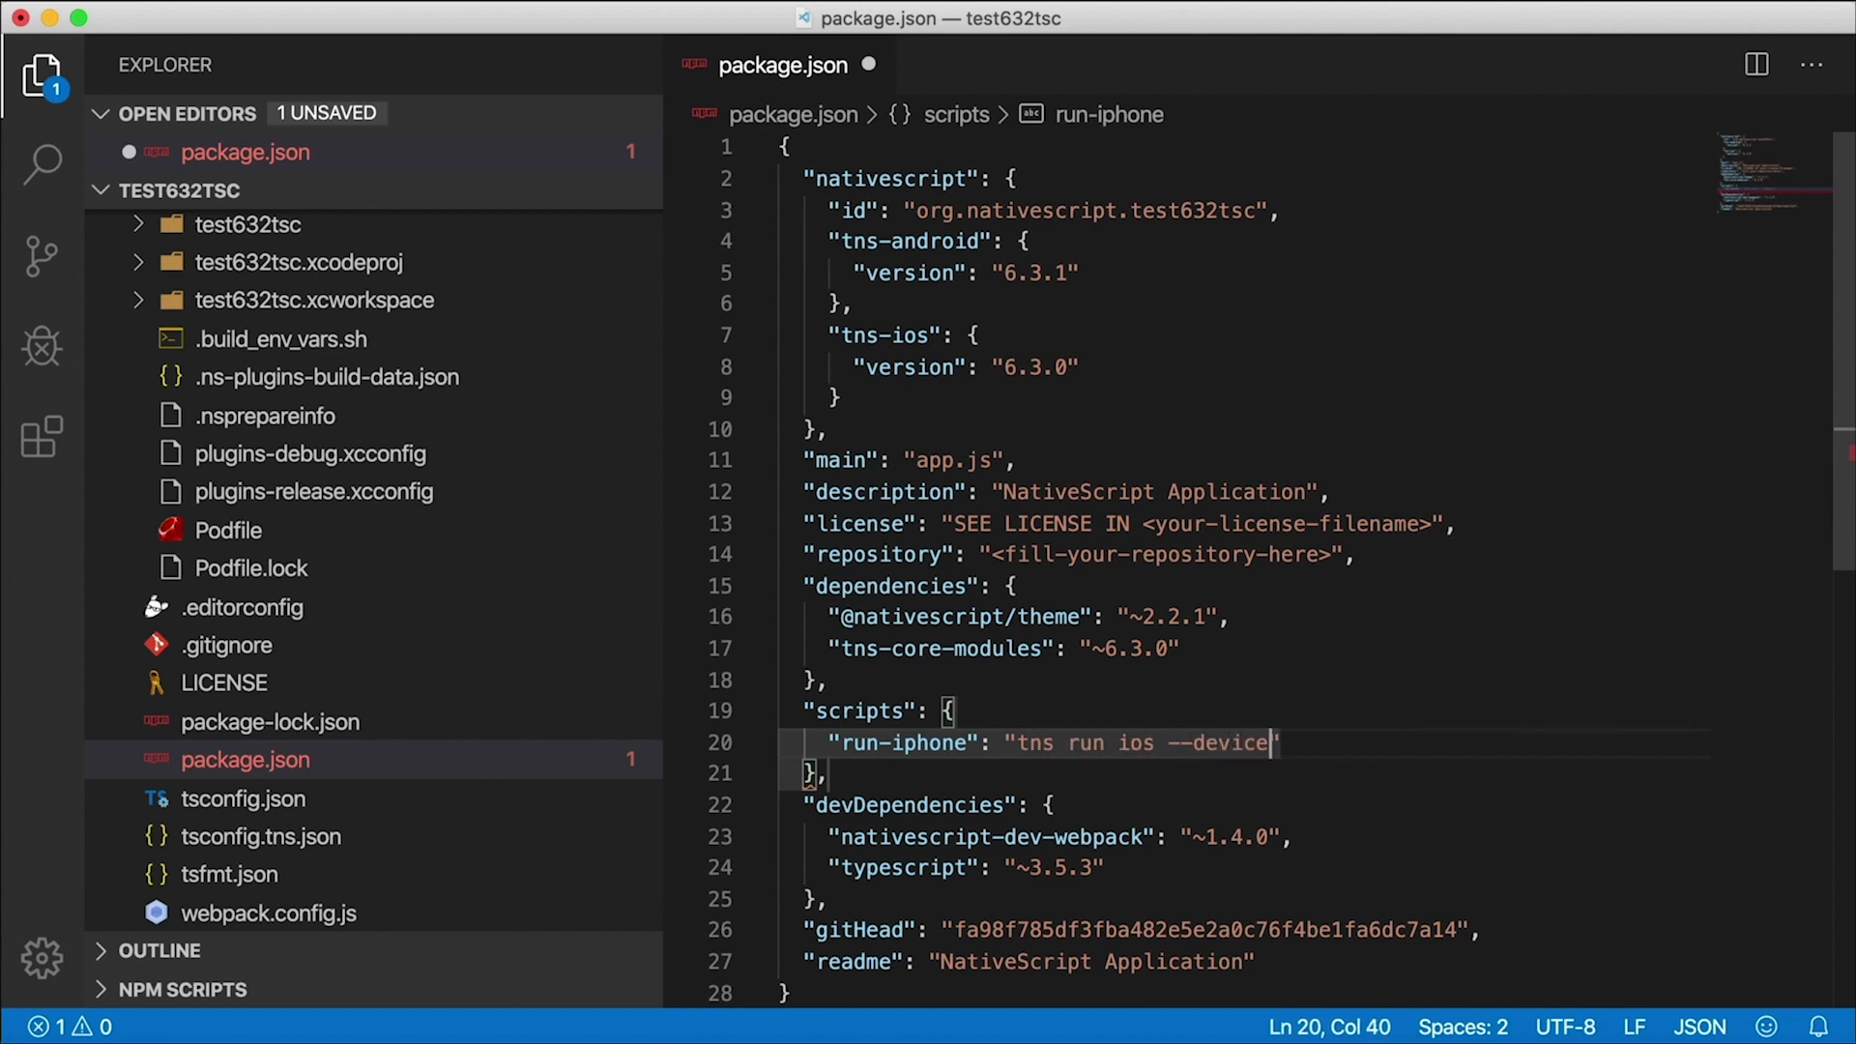
text('')
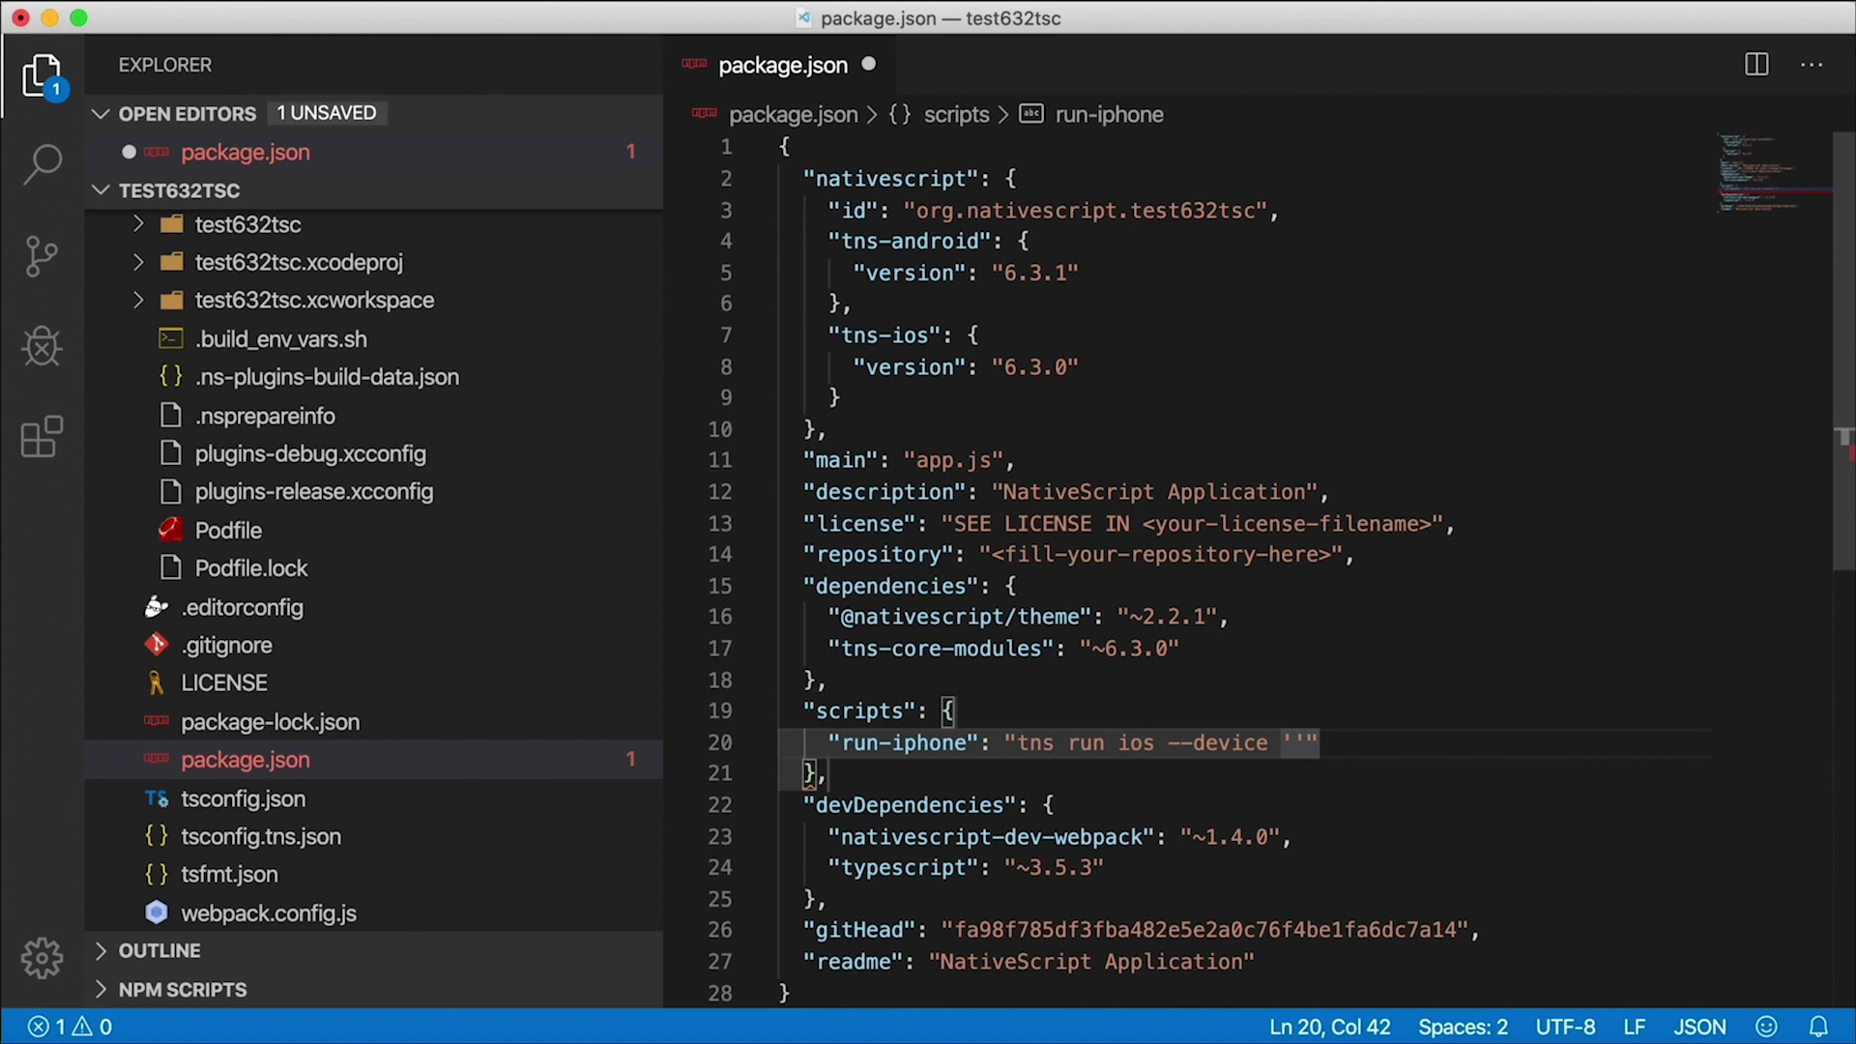
text(iPhone 8)
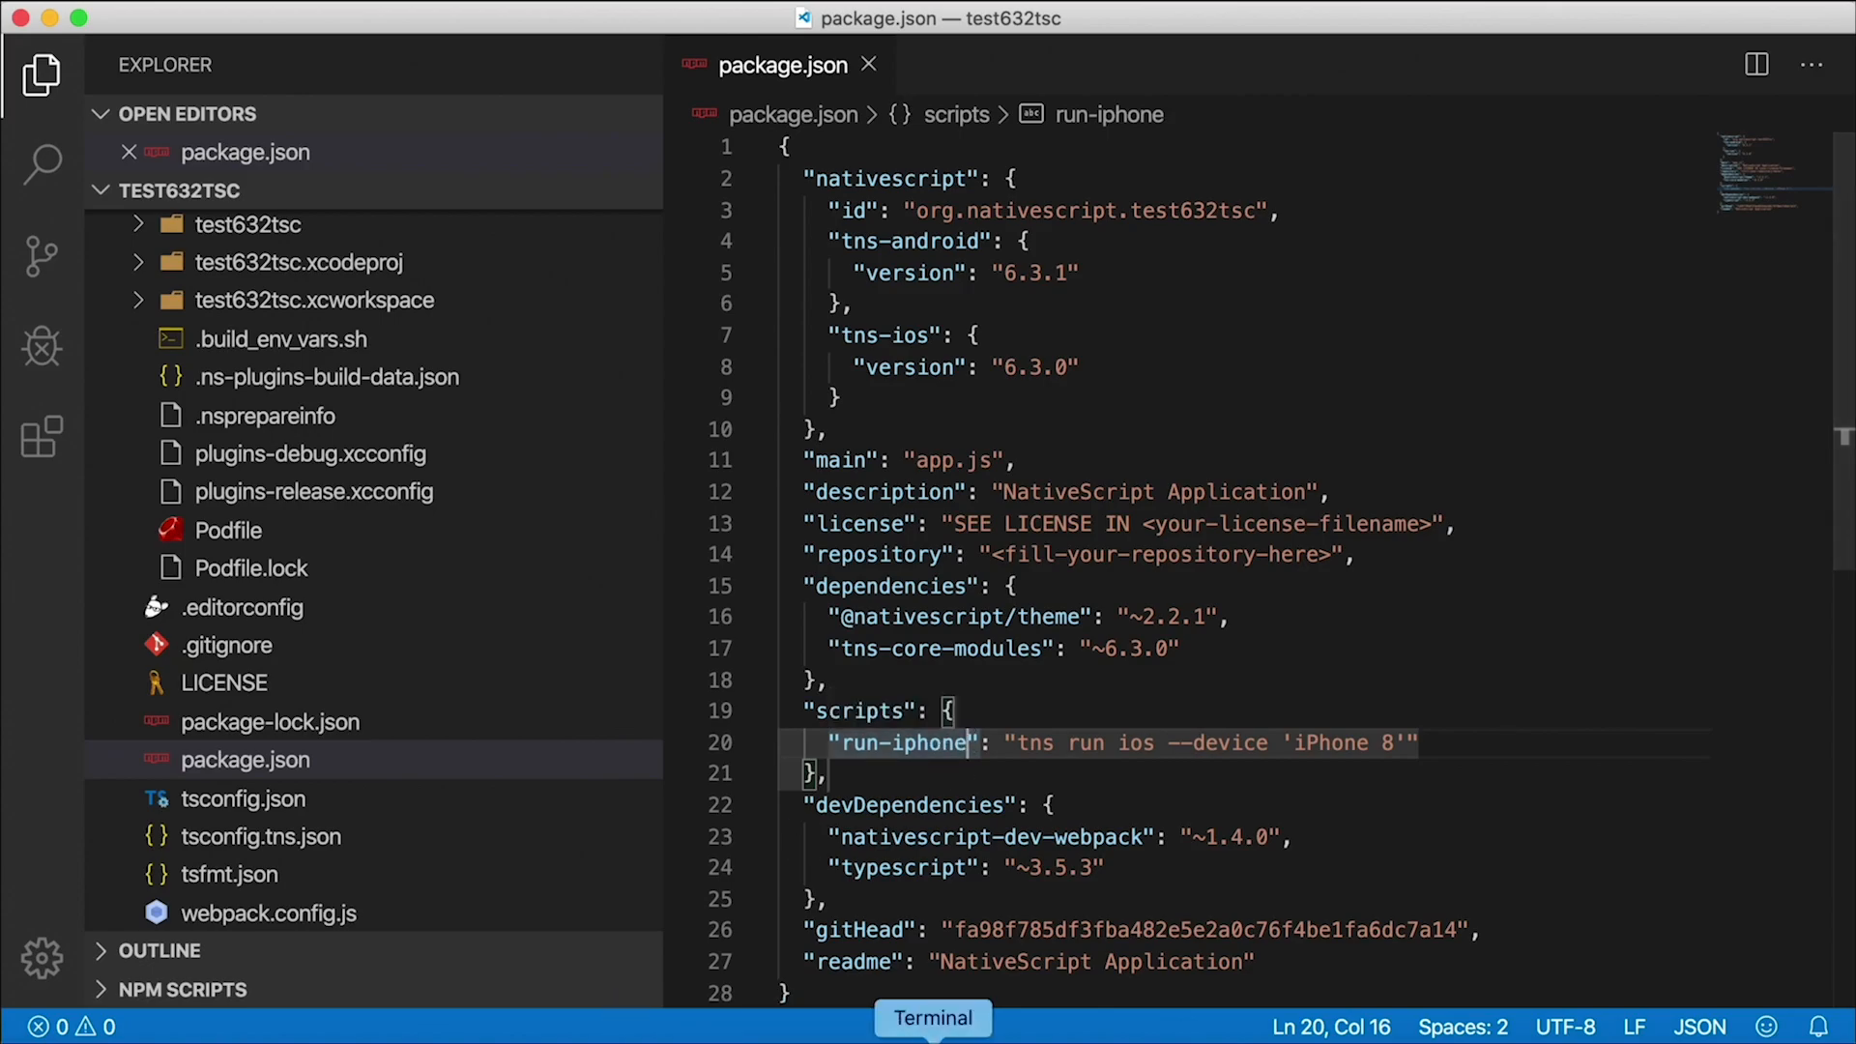
Run "npm run run-iphone" in the Terminal to start the iOS build.
click(933, 1018)
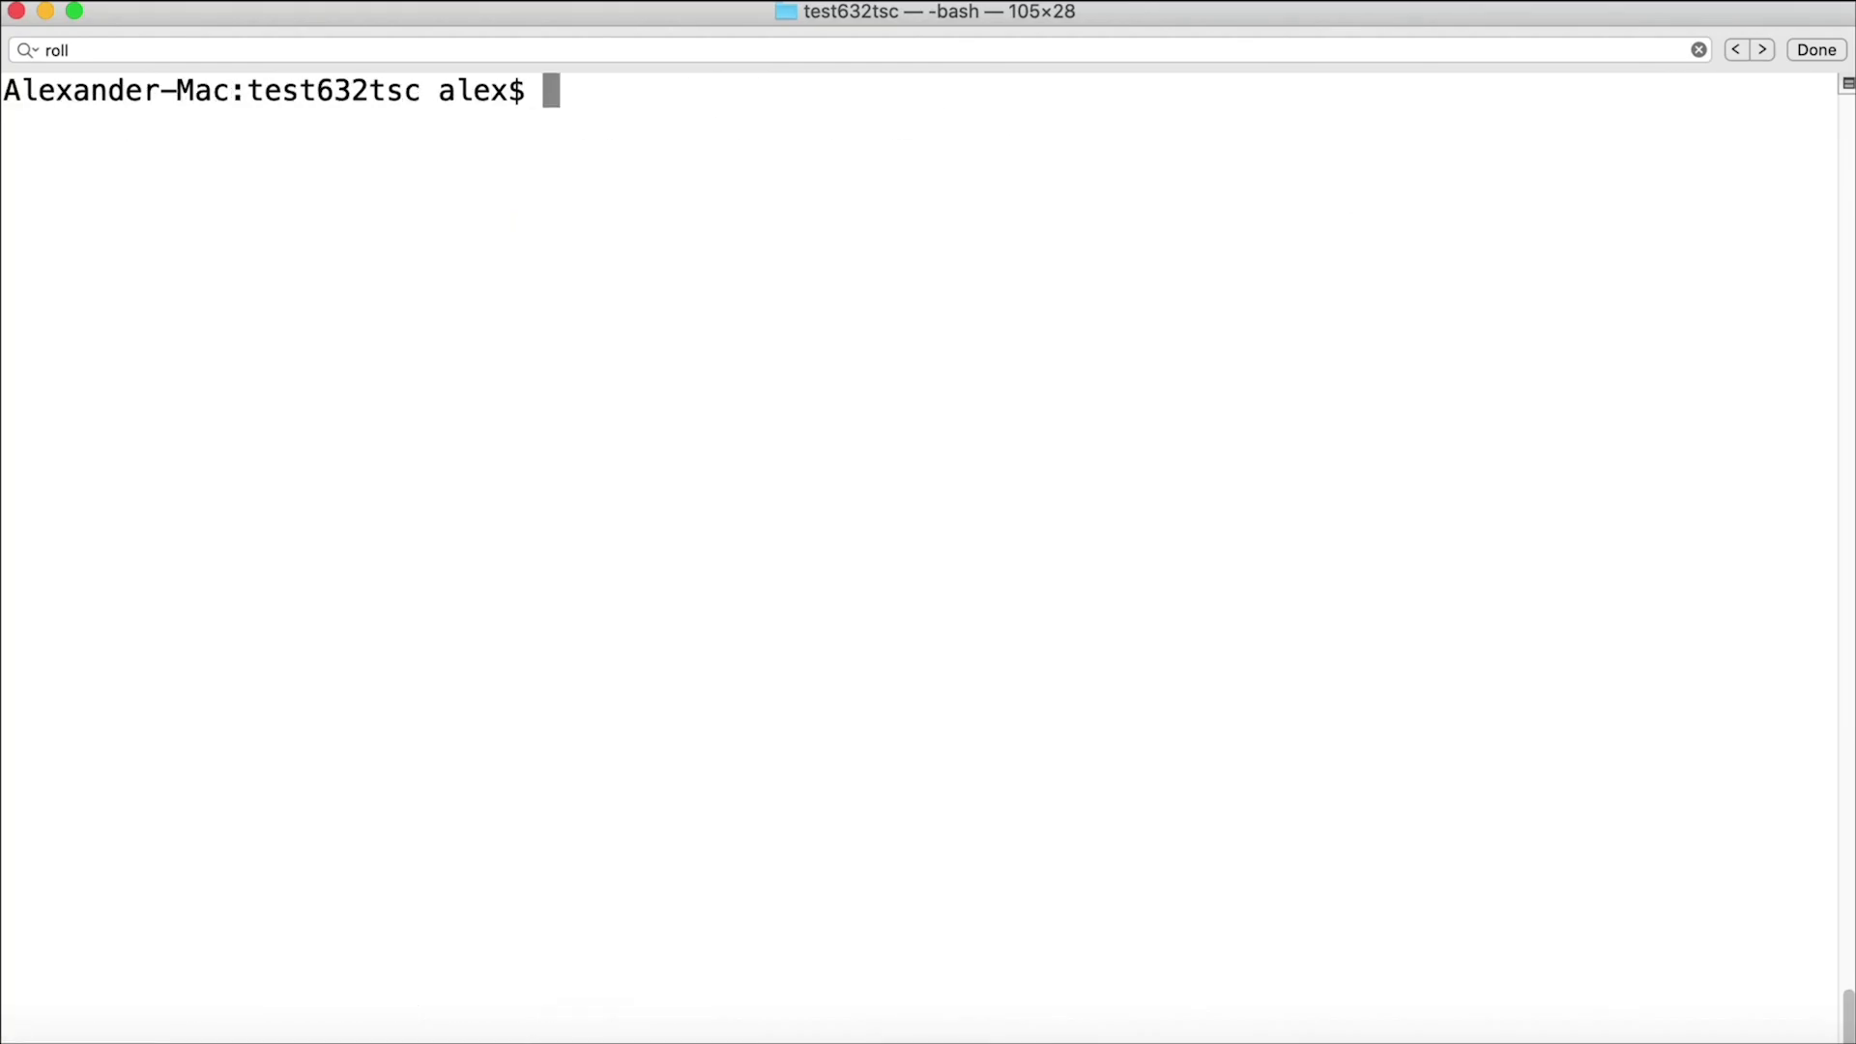
text(npm)
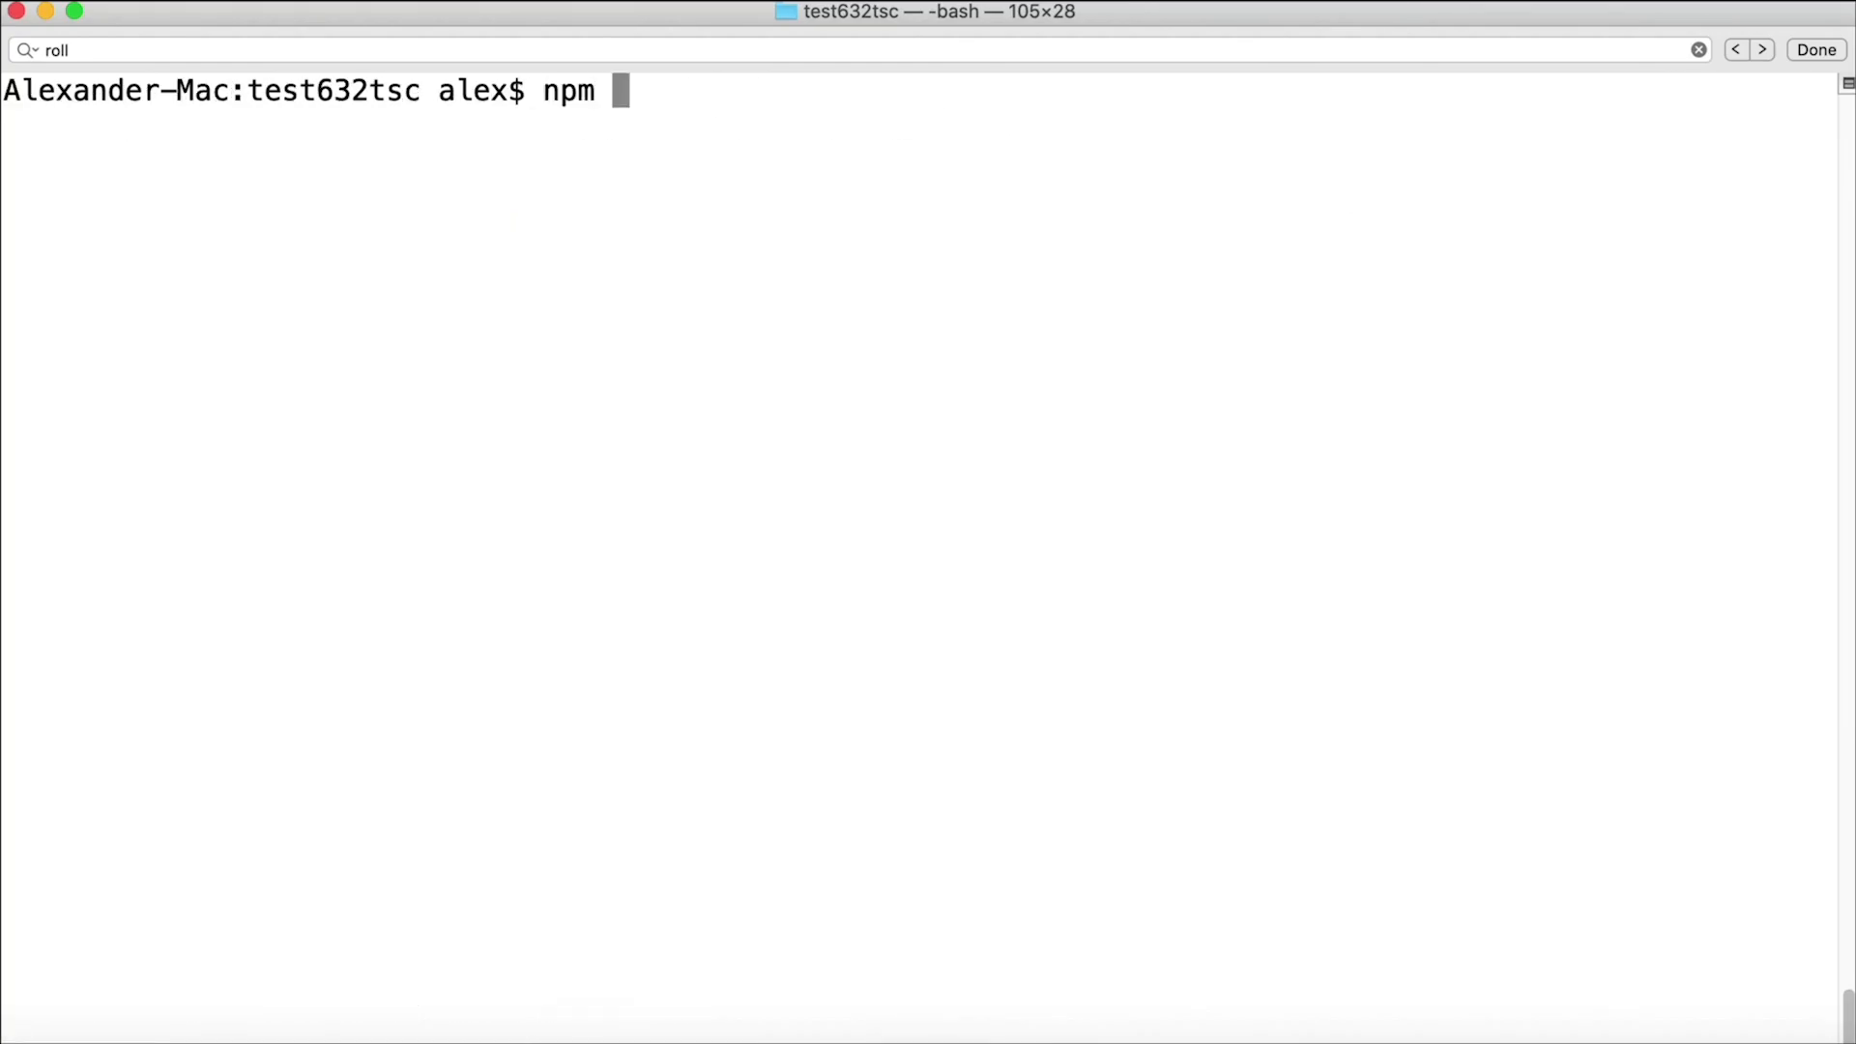
text(run)
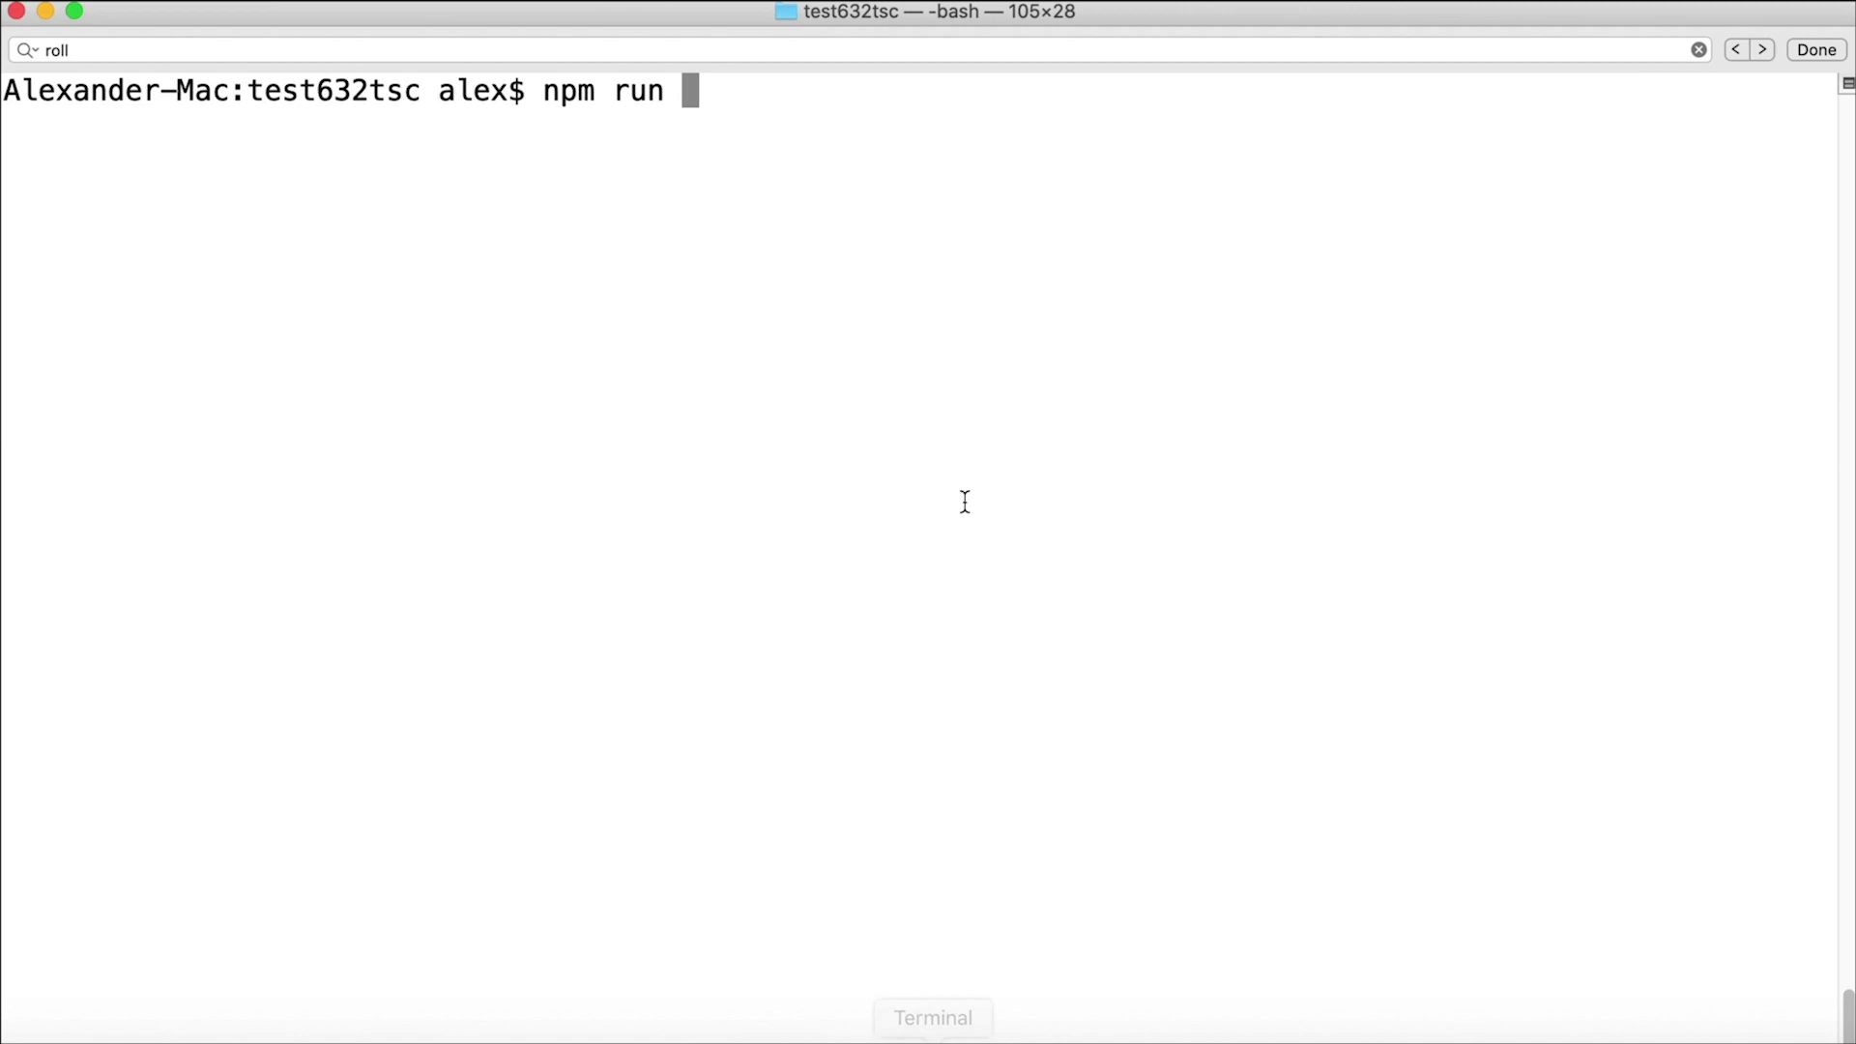
text(run-ip)
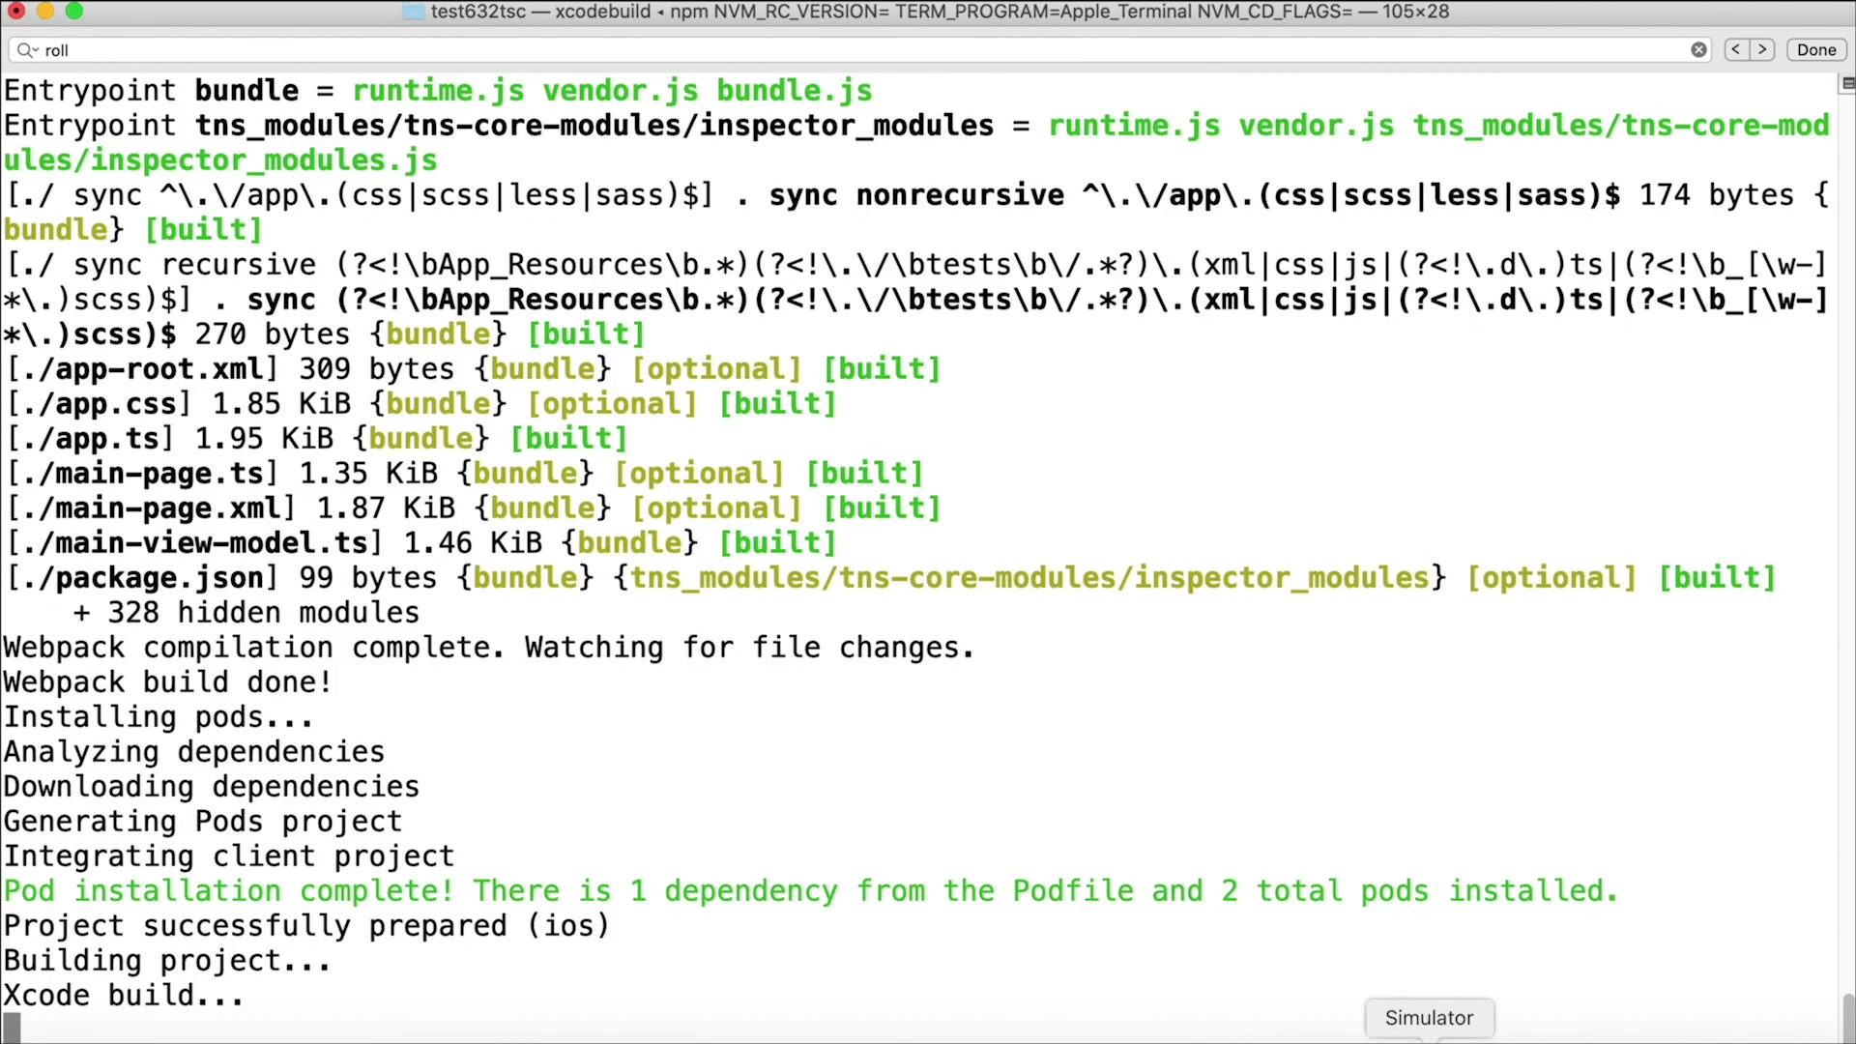
Switch to the Xcode window showing the test1 project after the build finishes.
click(1429, 1018)
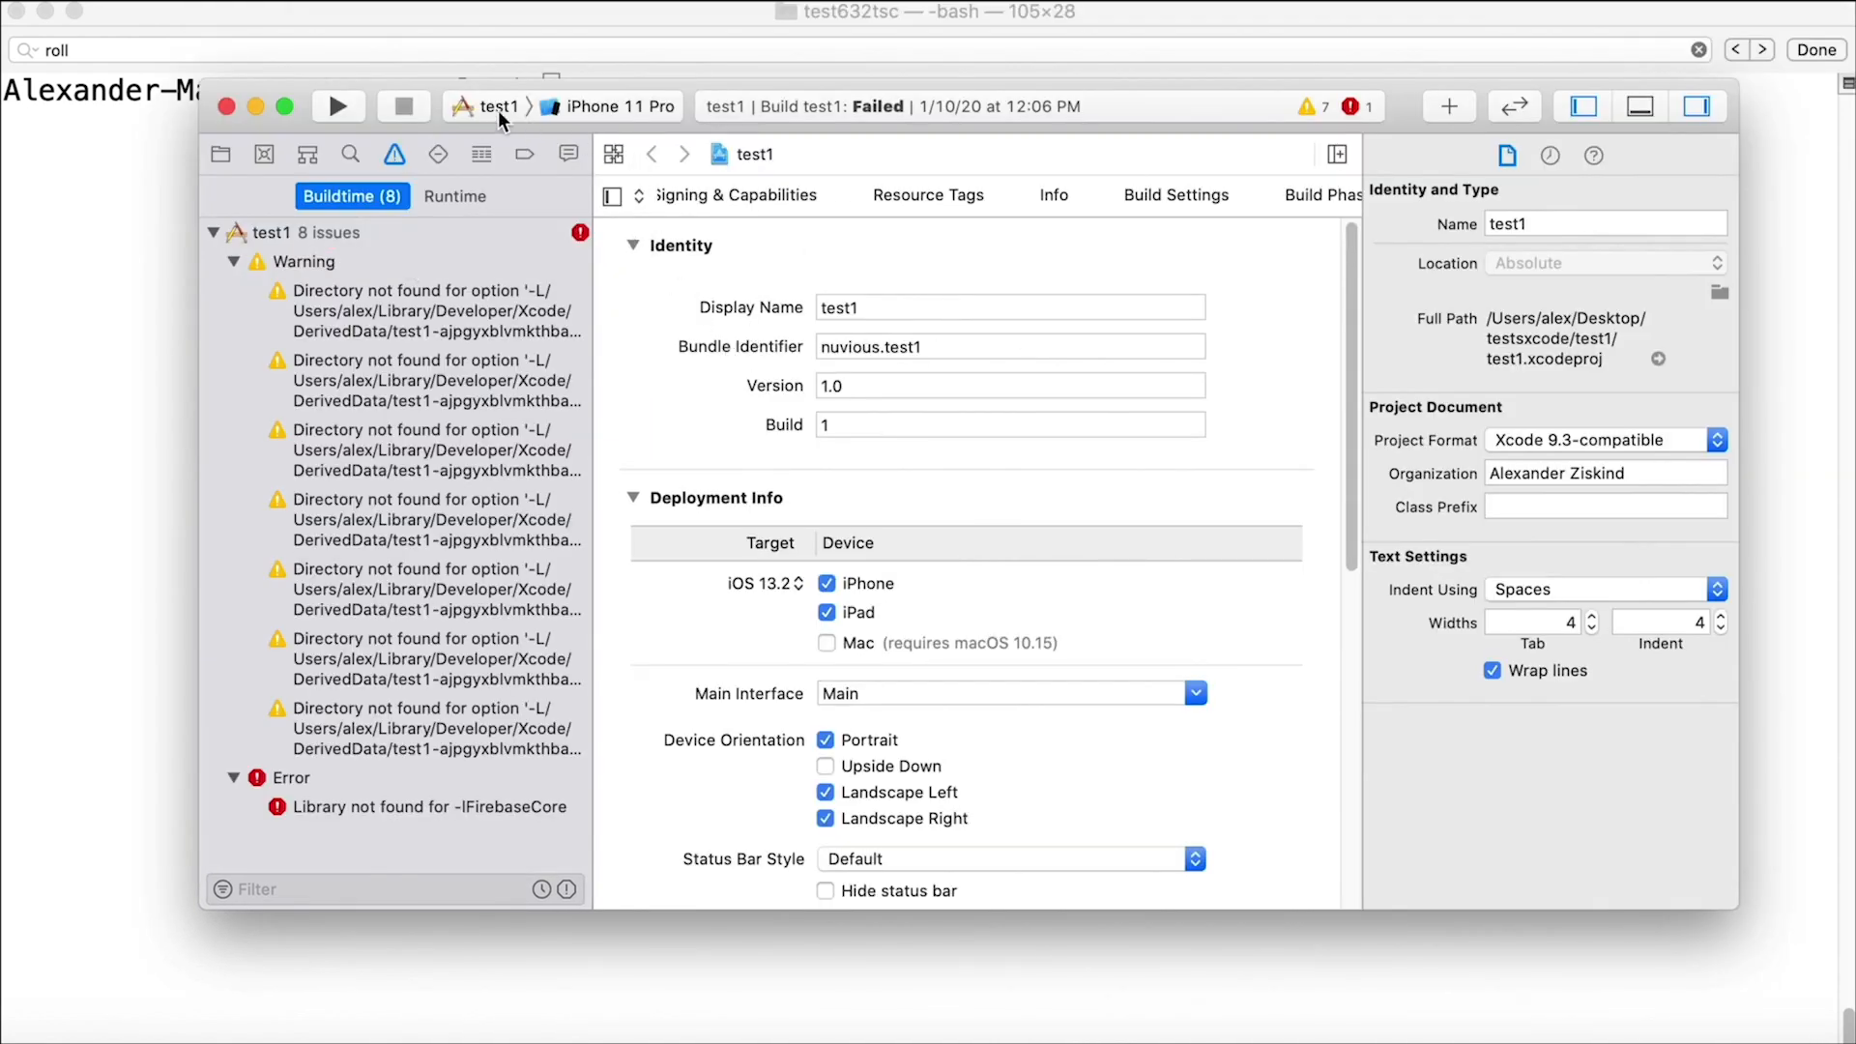
Open Devices and Simulators via Add Additional Simulators in the run destination menu.
click(623, 106)
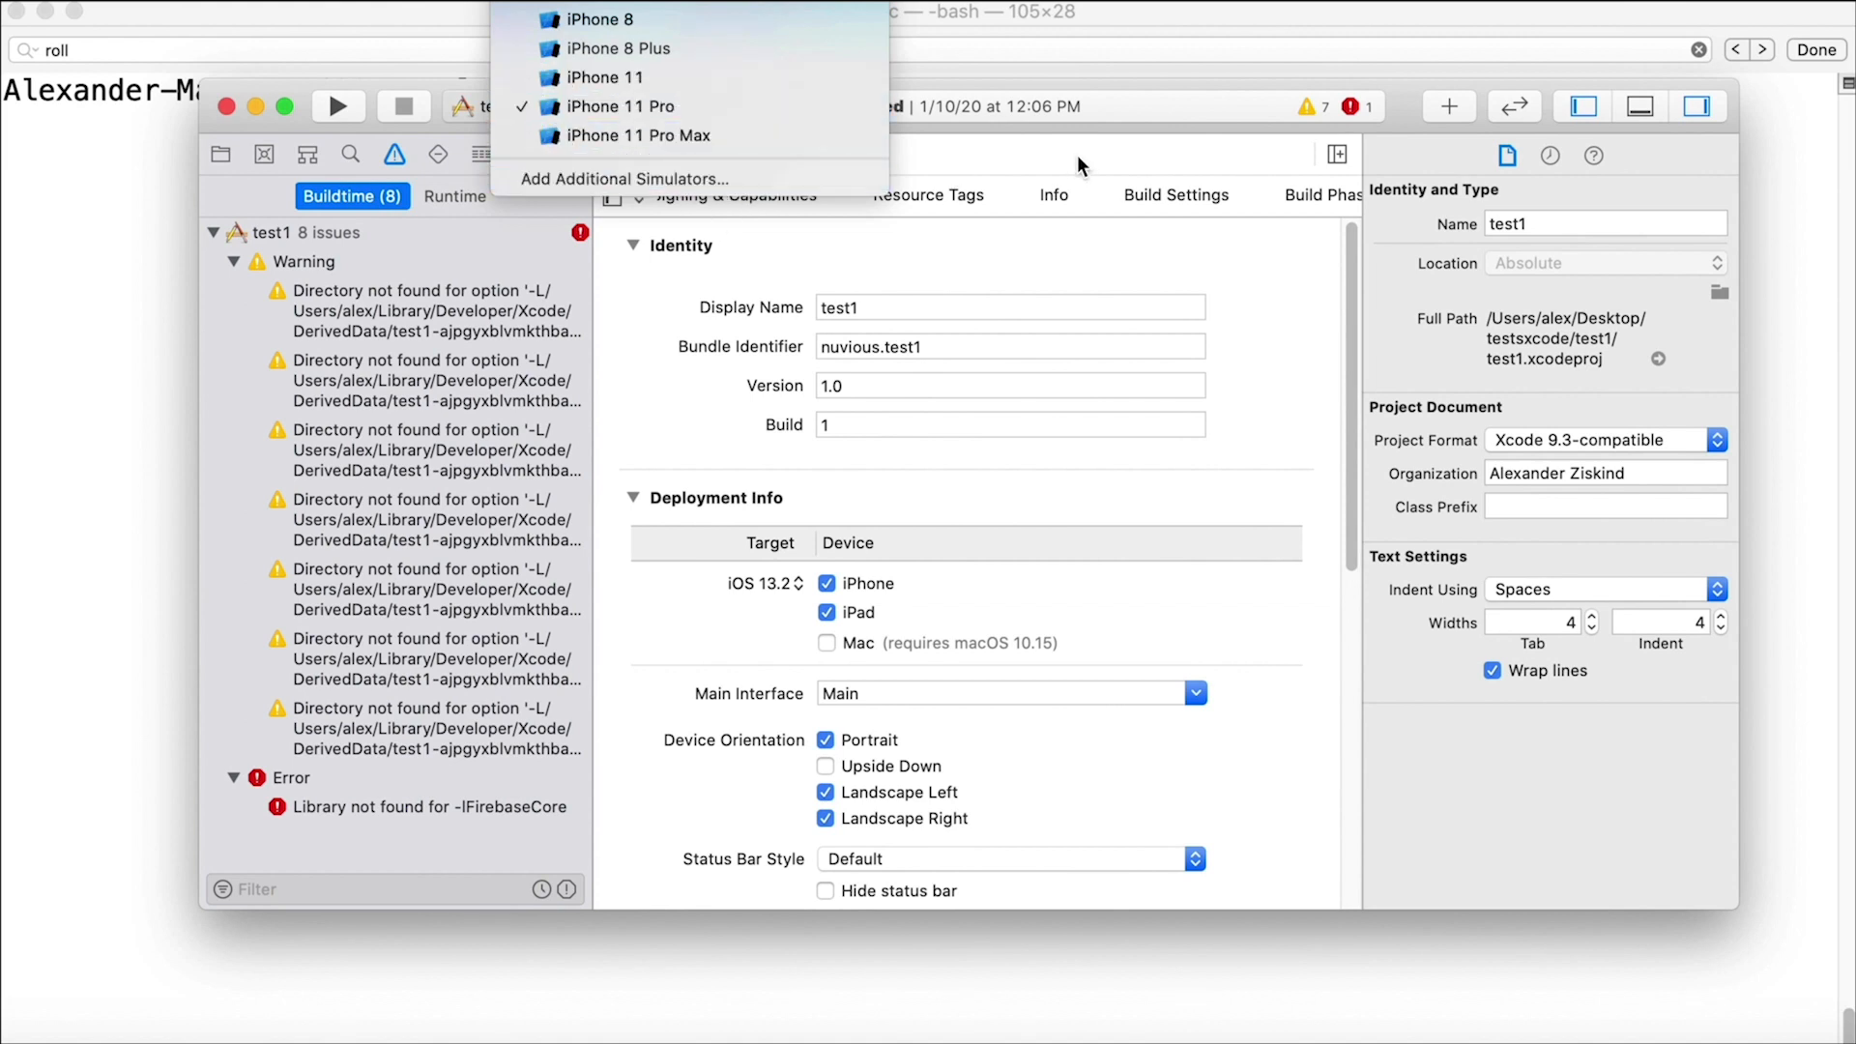
mouse_move(648, 179)
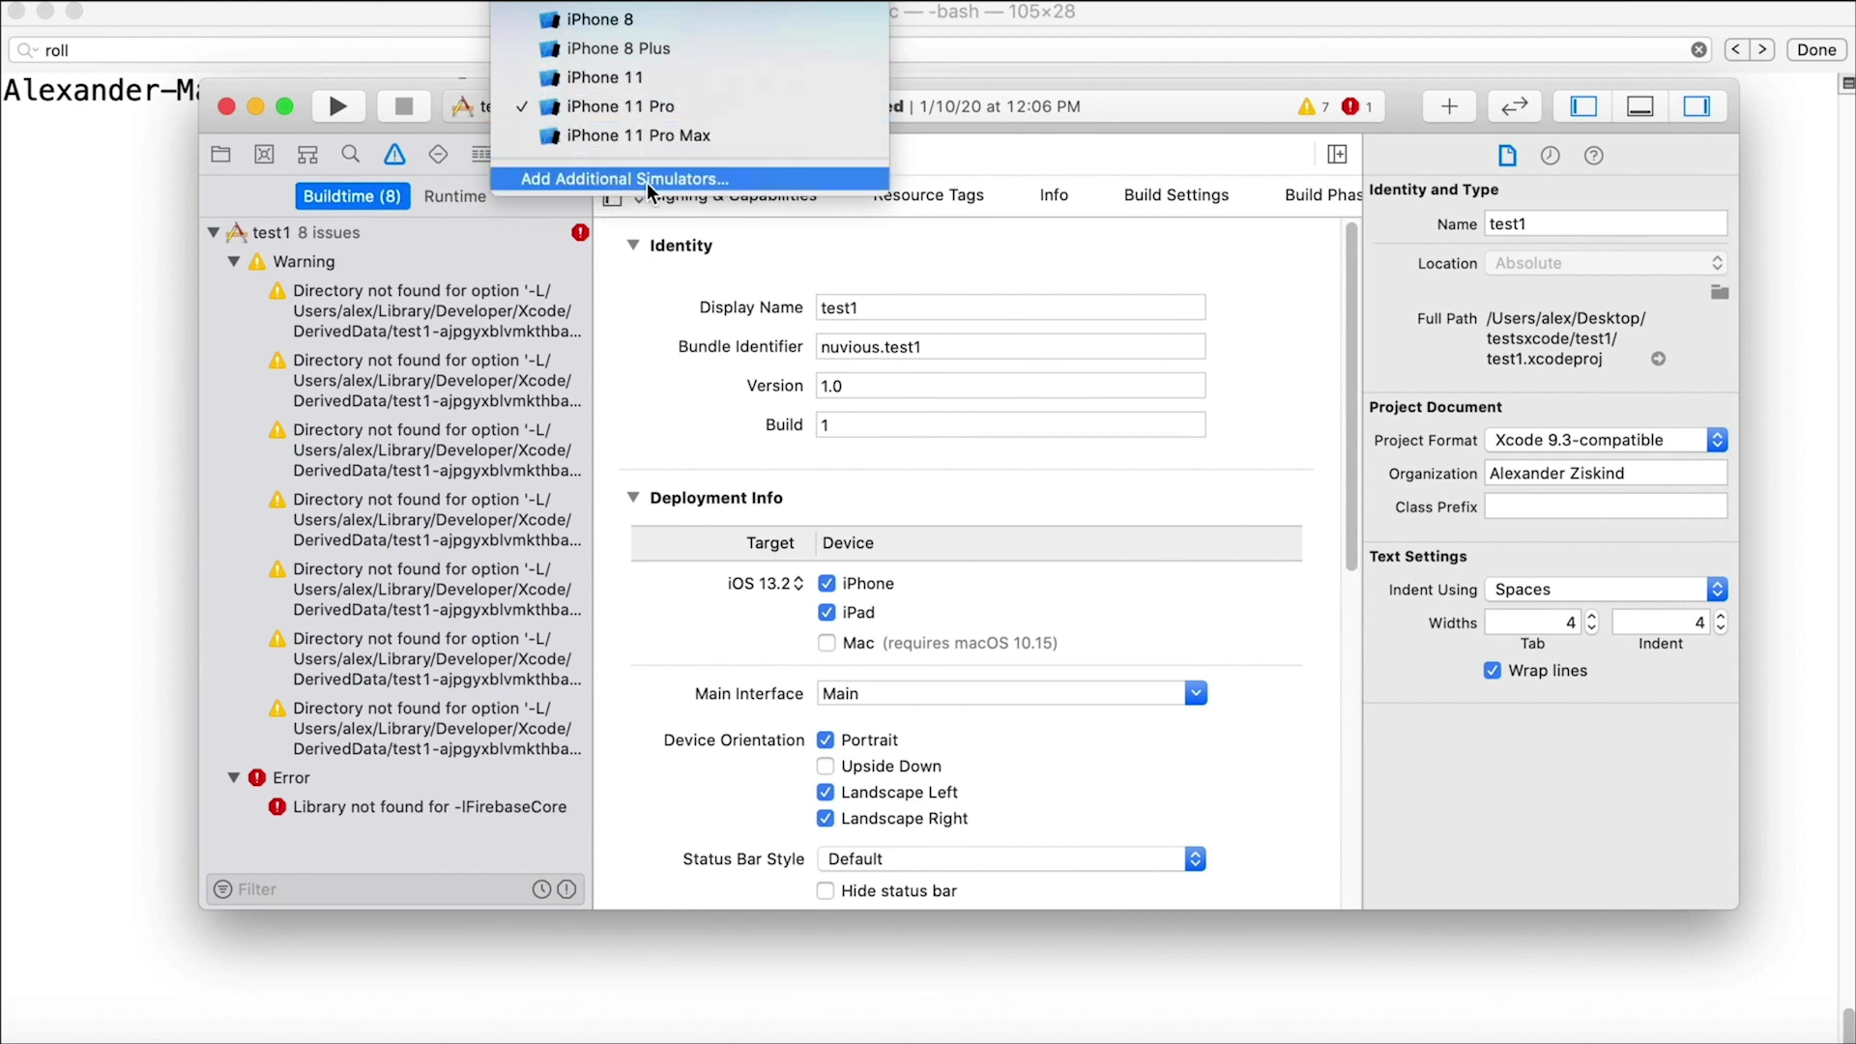
click(625, 179)
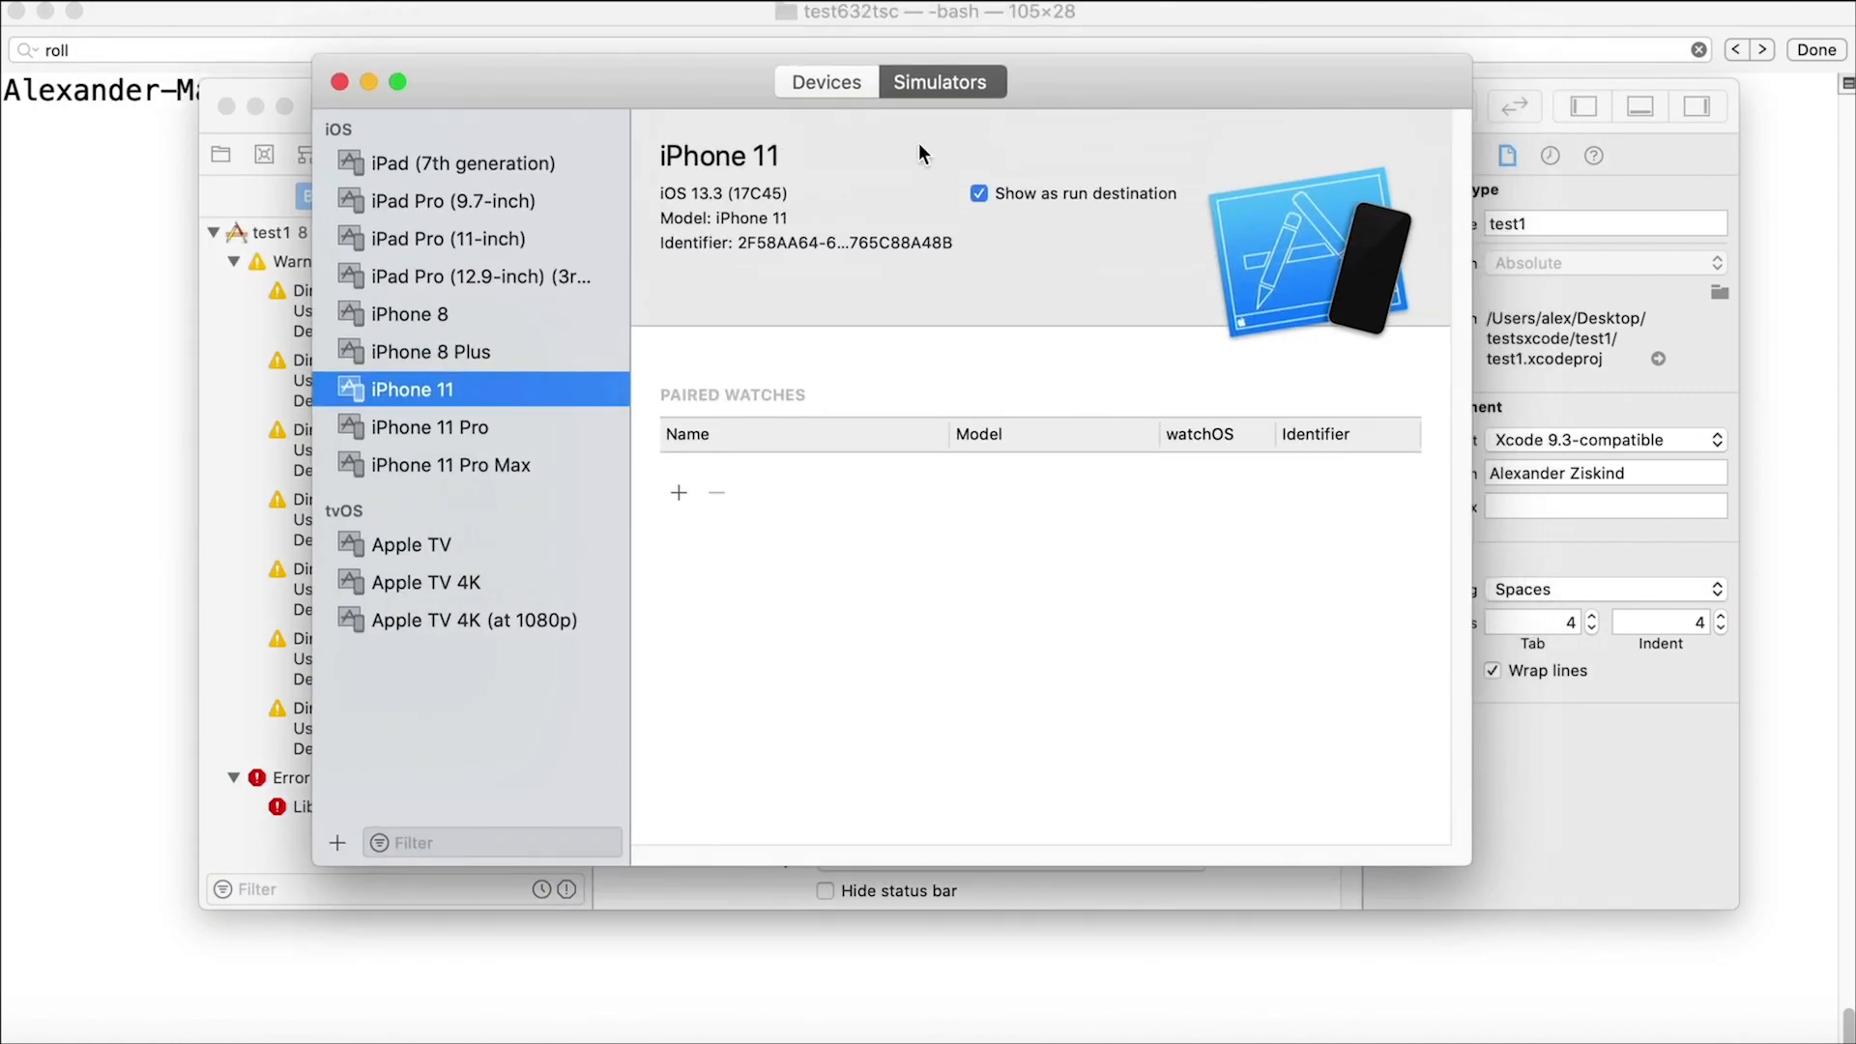
click(443, 200)
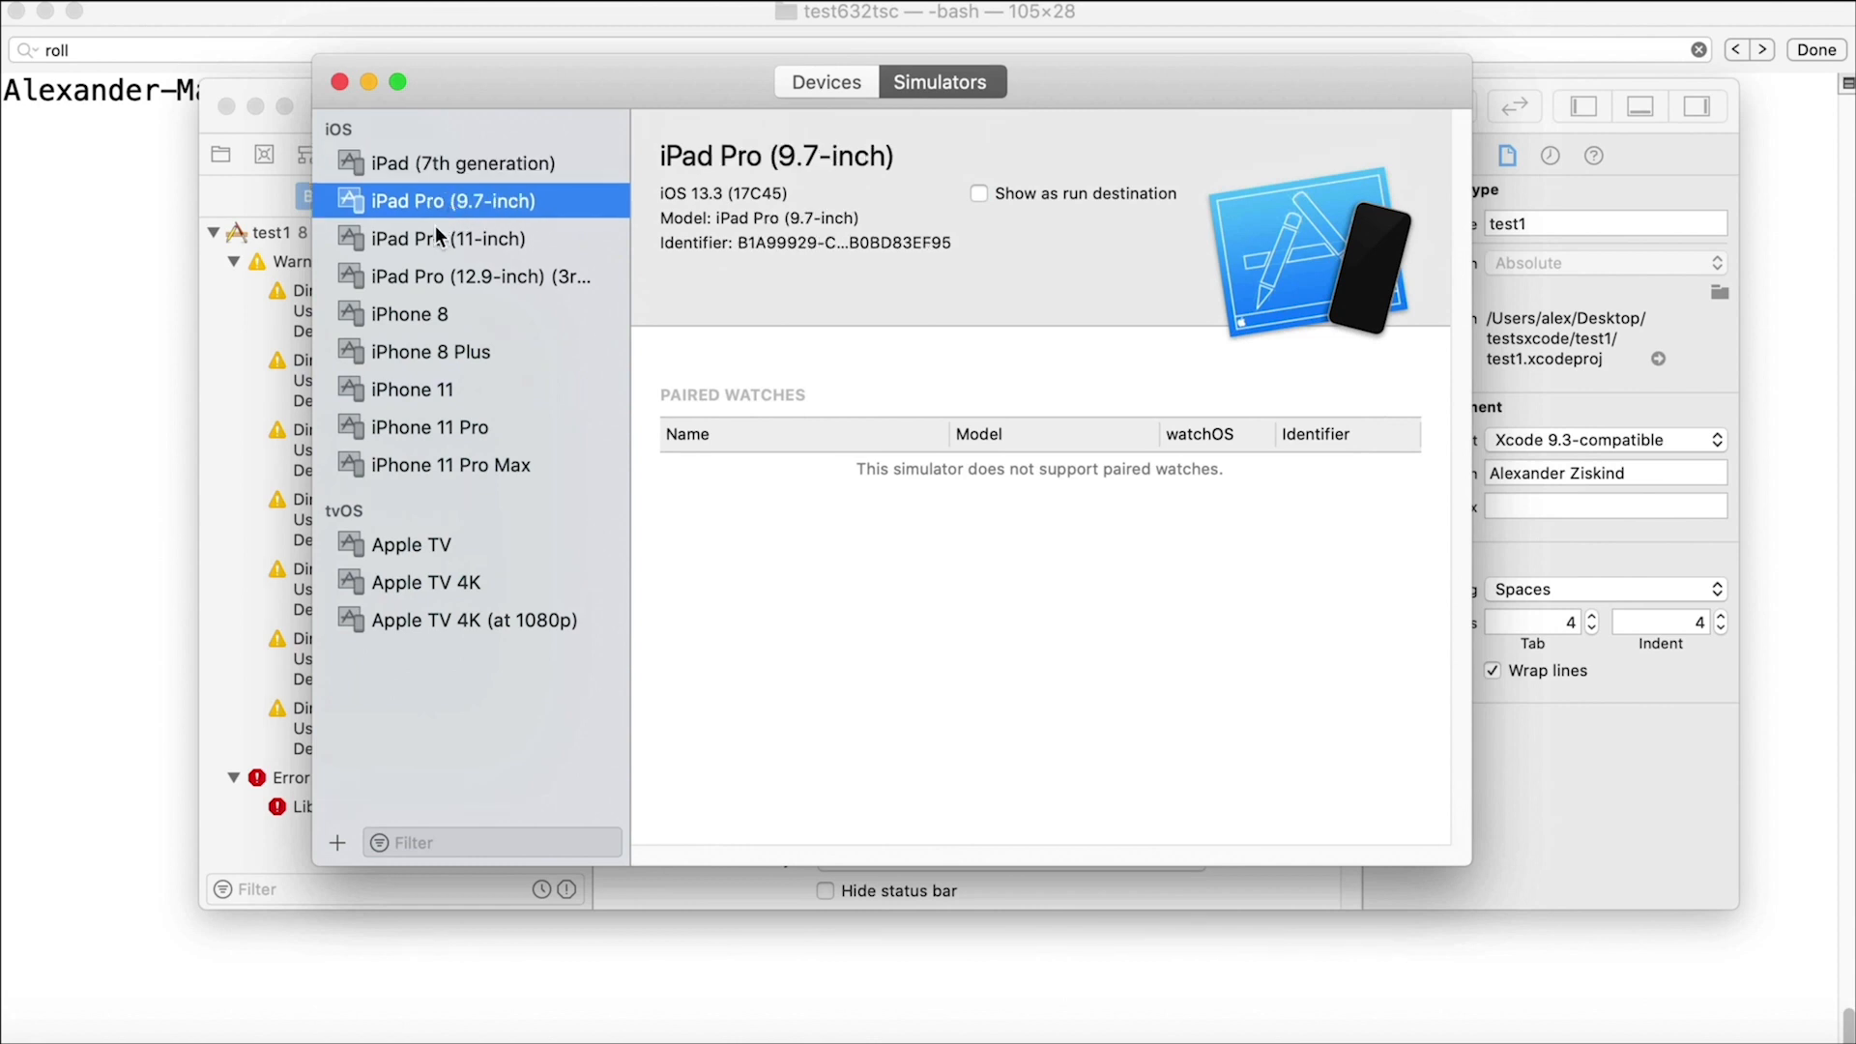
click(432, 350)
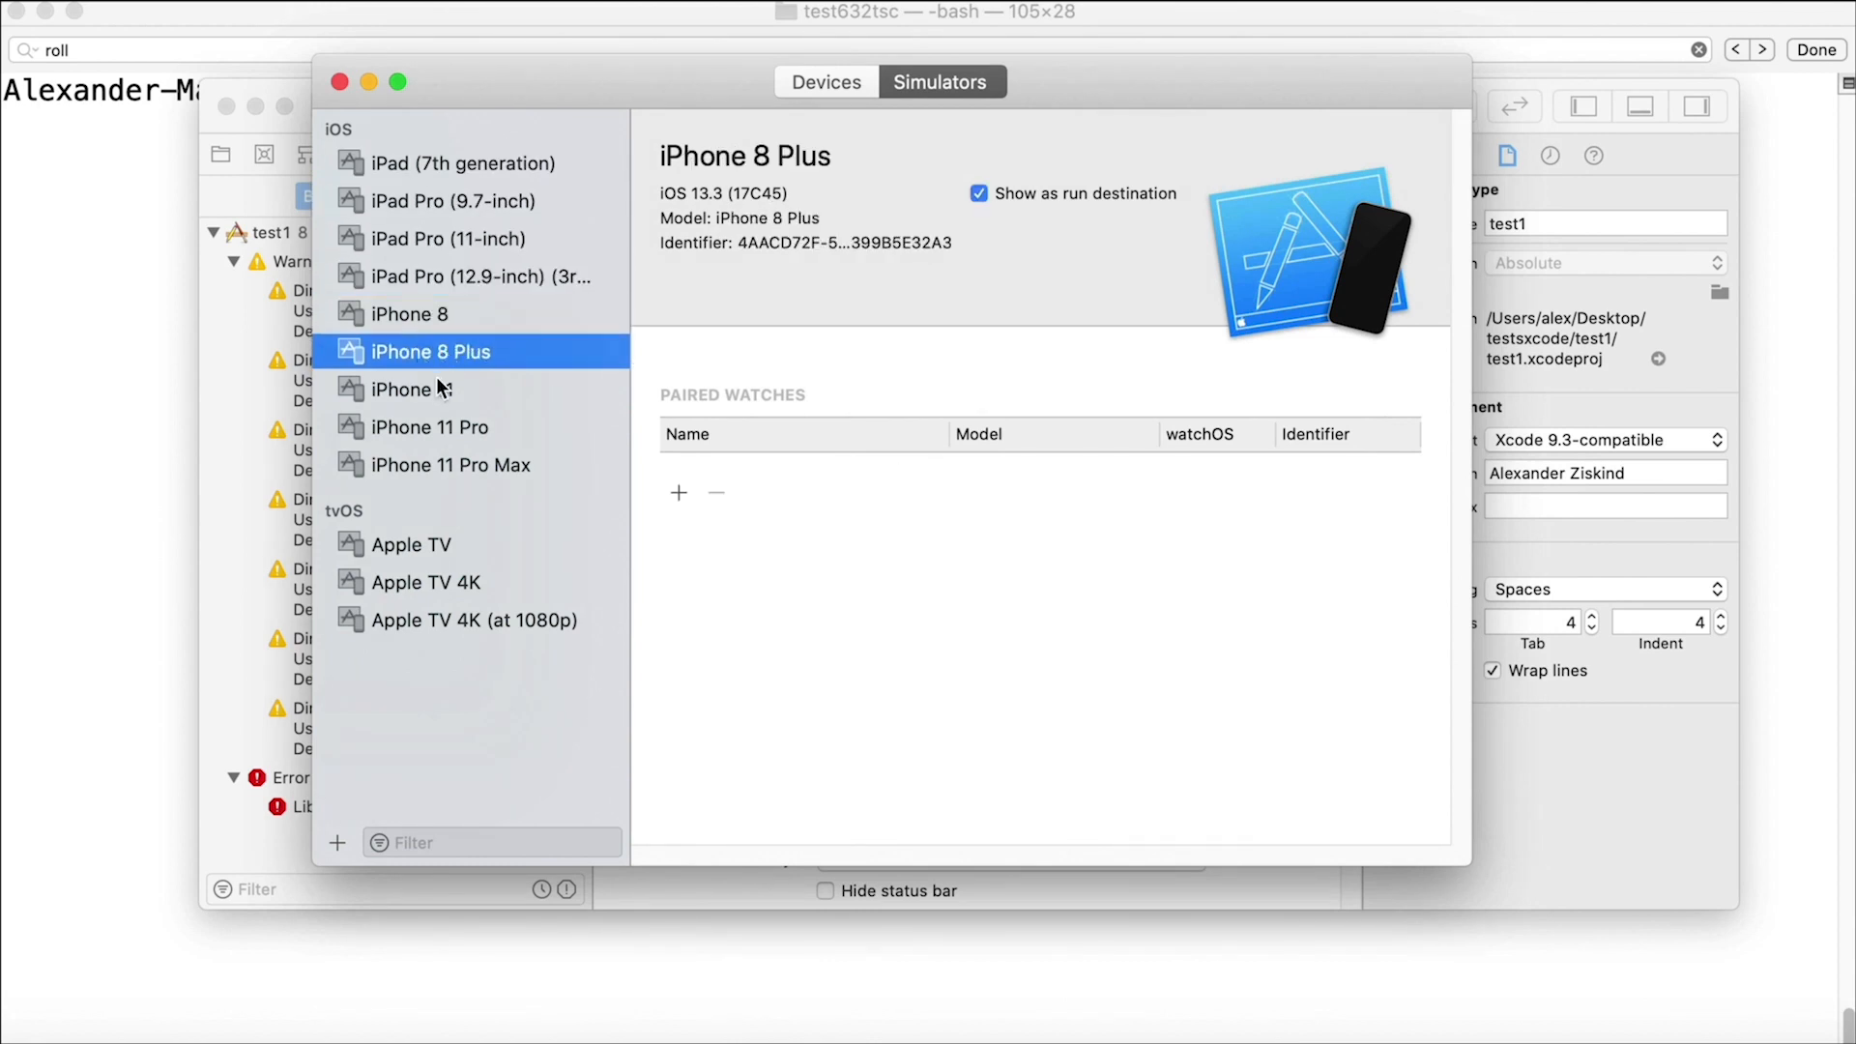
click(453, 464)
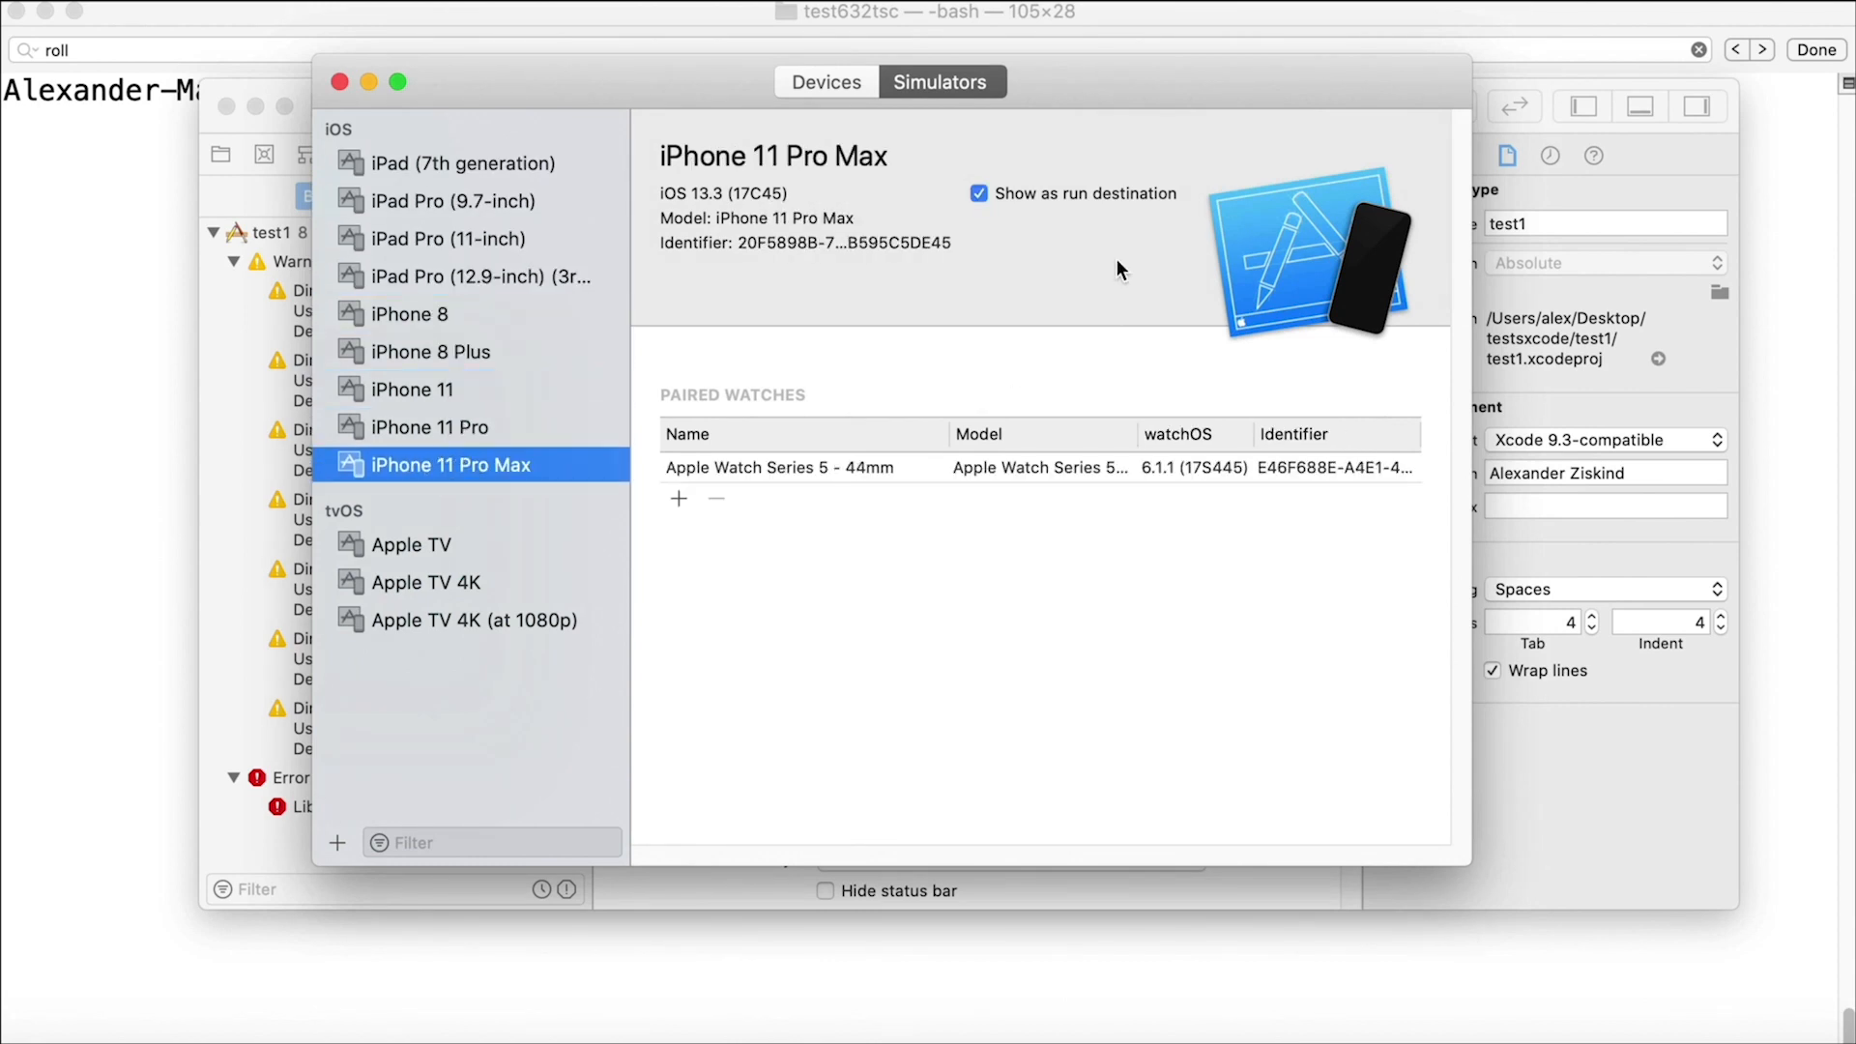
click(448, 200)
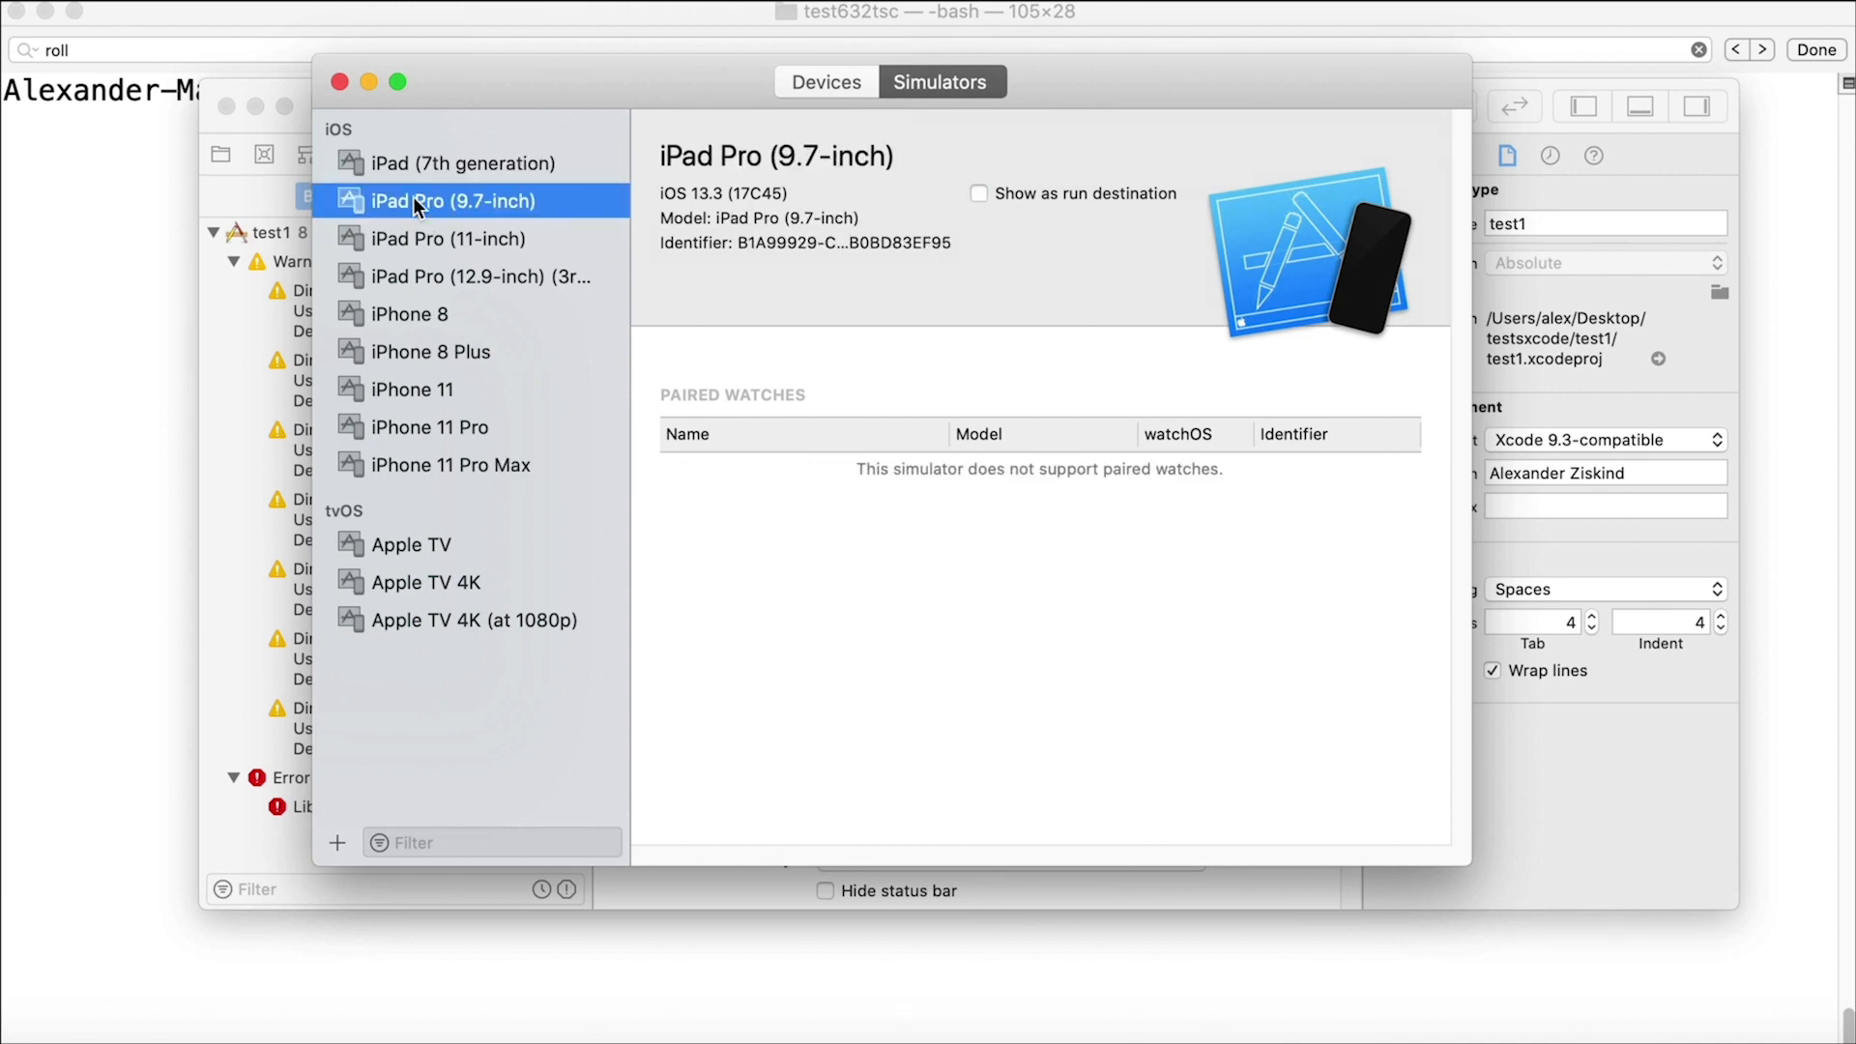
click(471, 276)
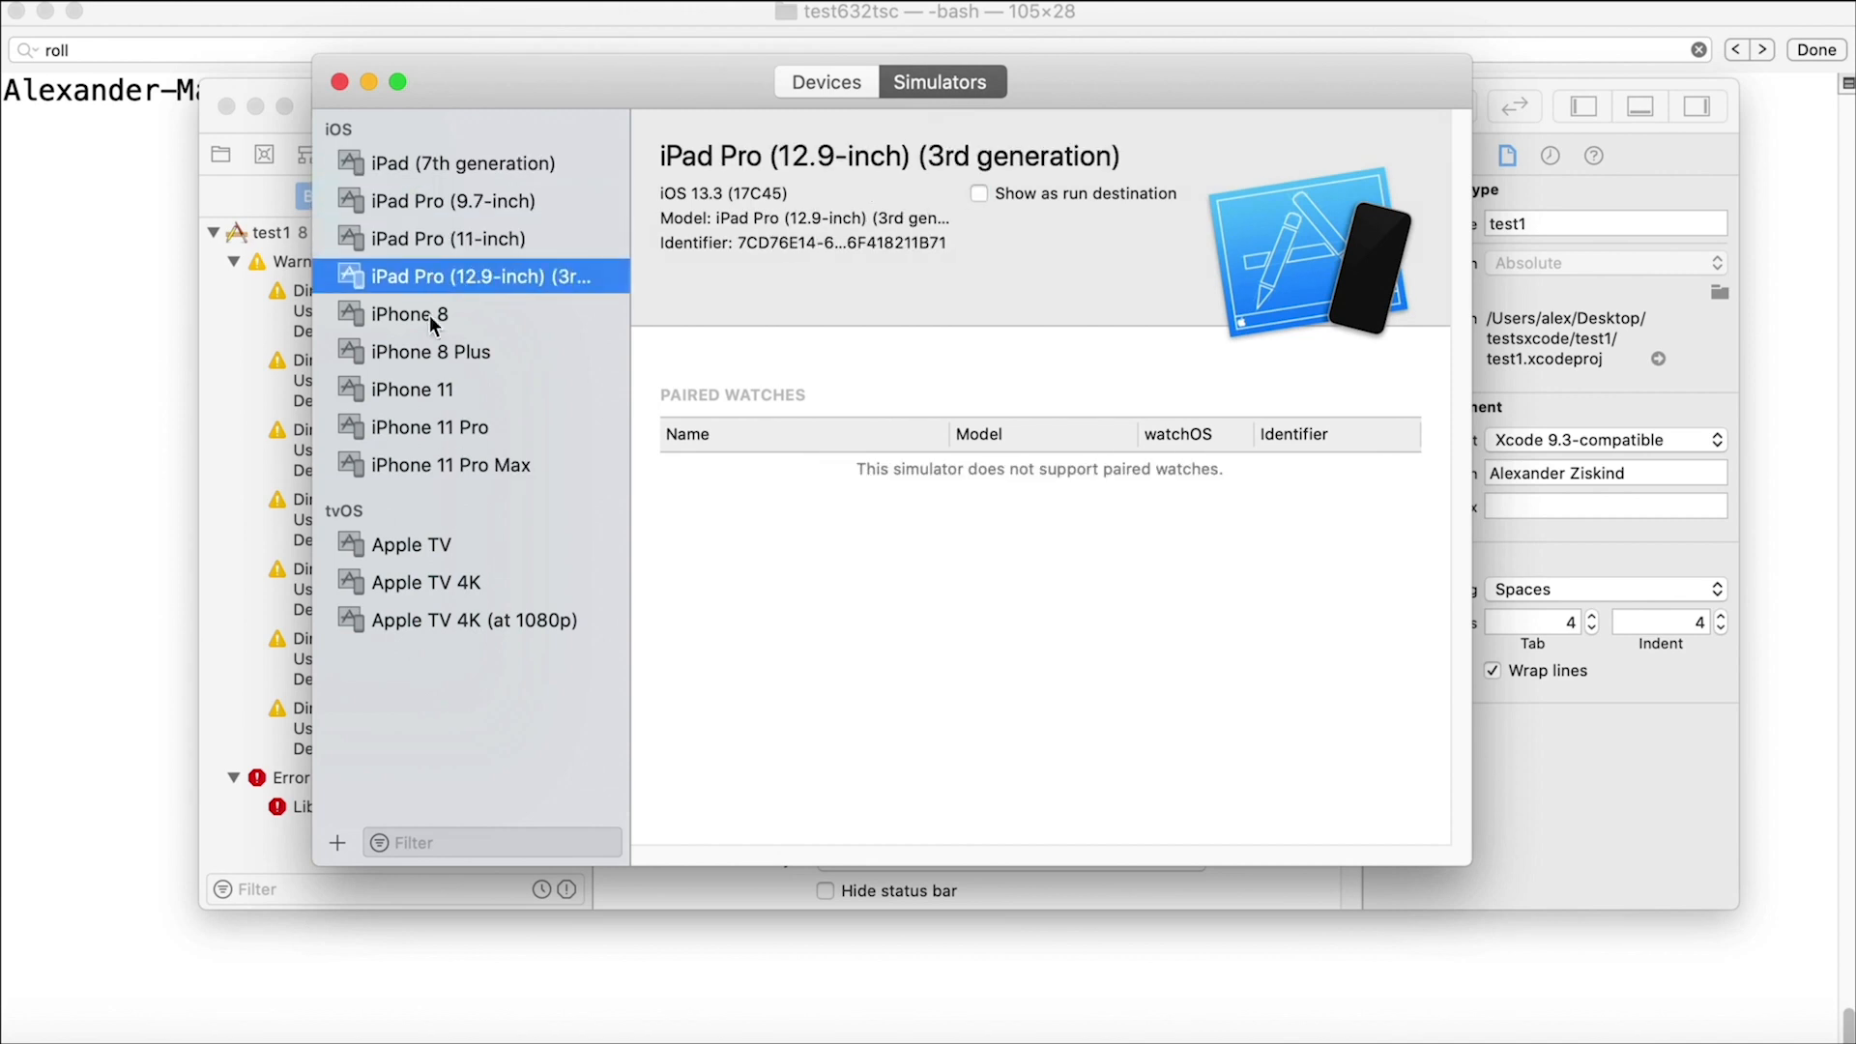
mouse_move(462, 328)
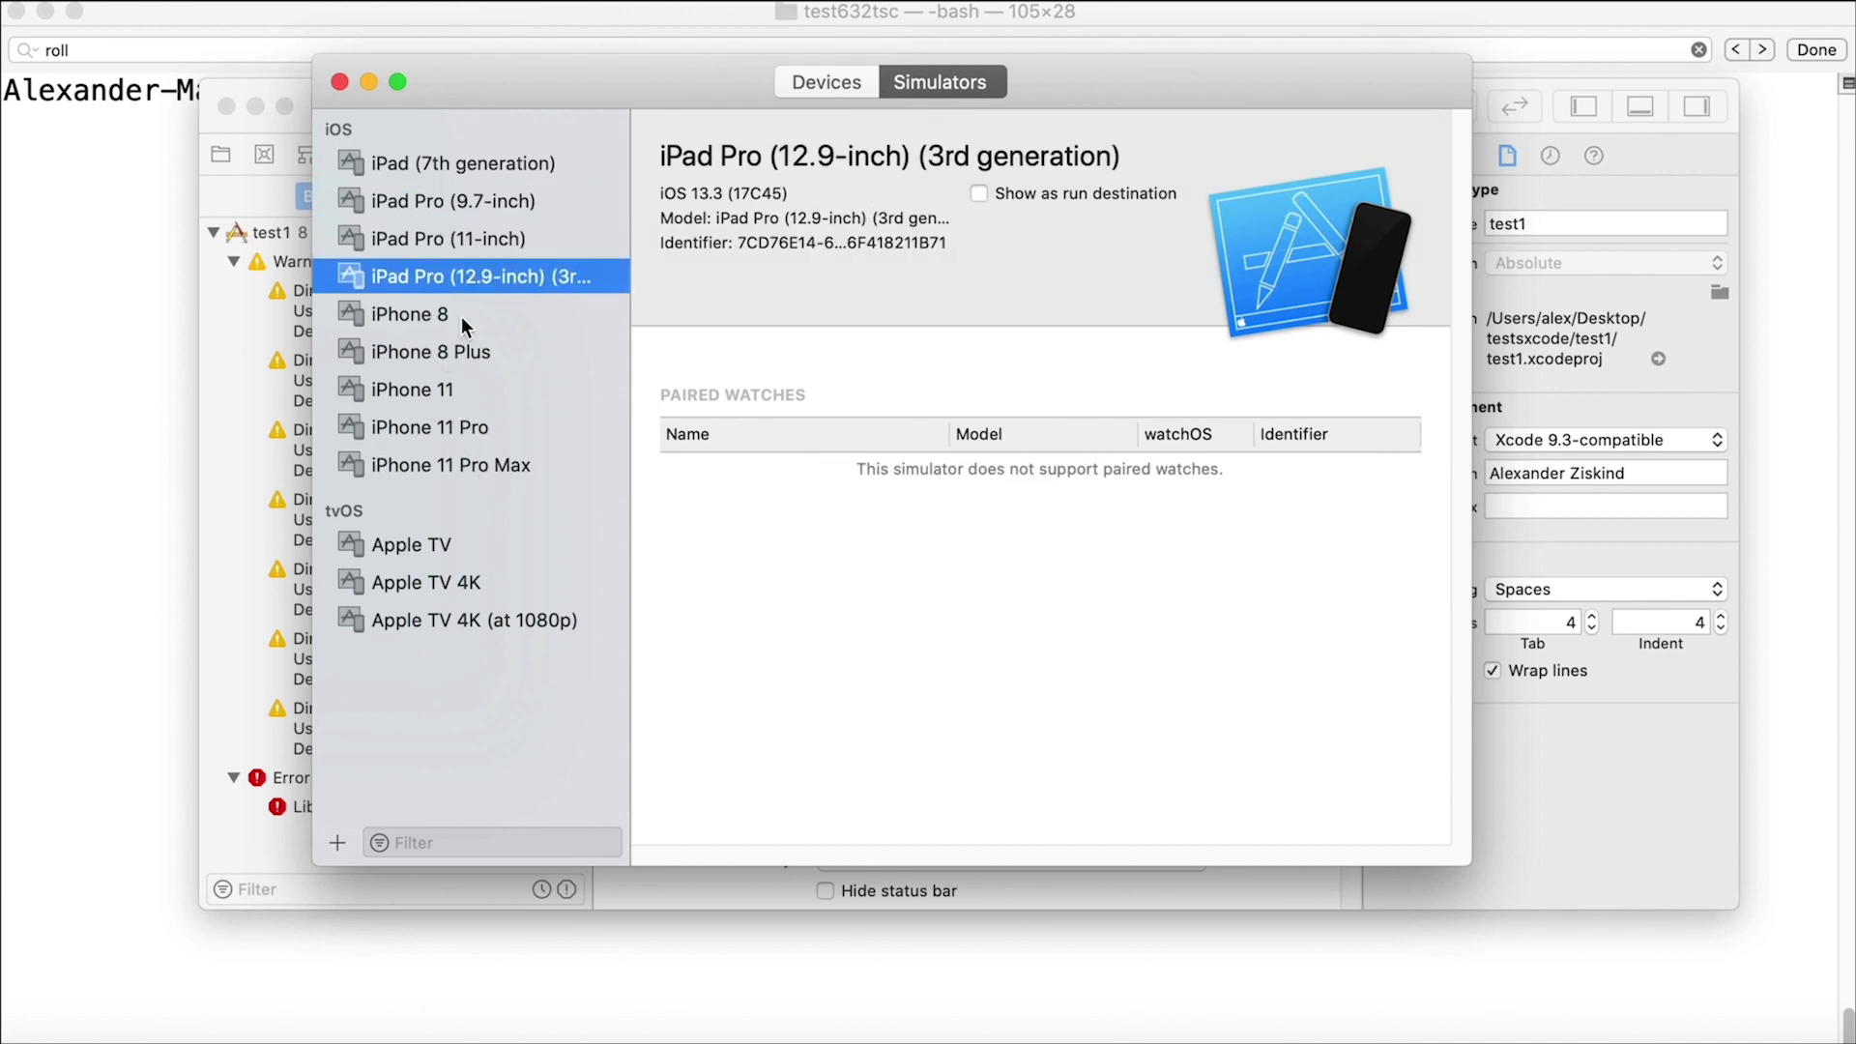
click(463, 162)
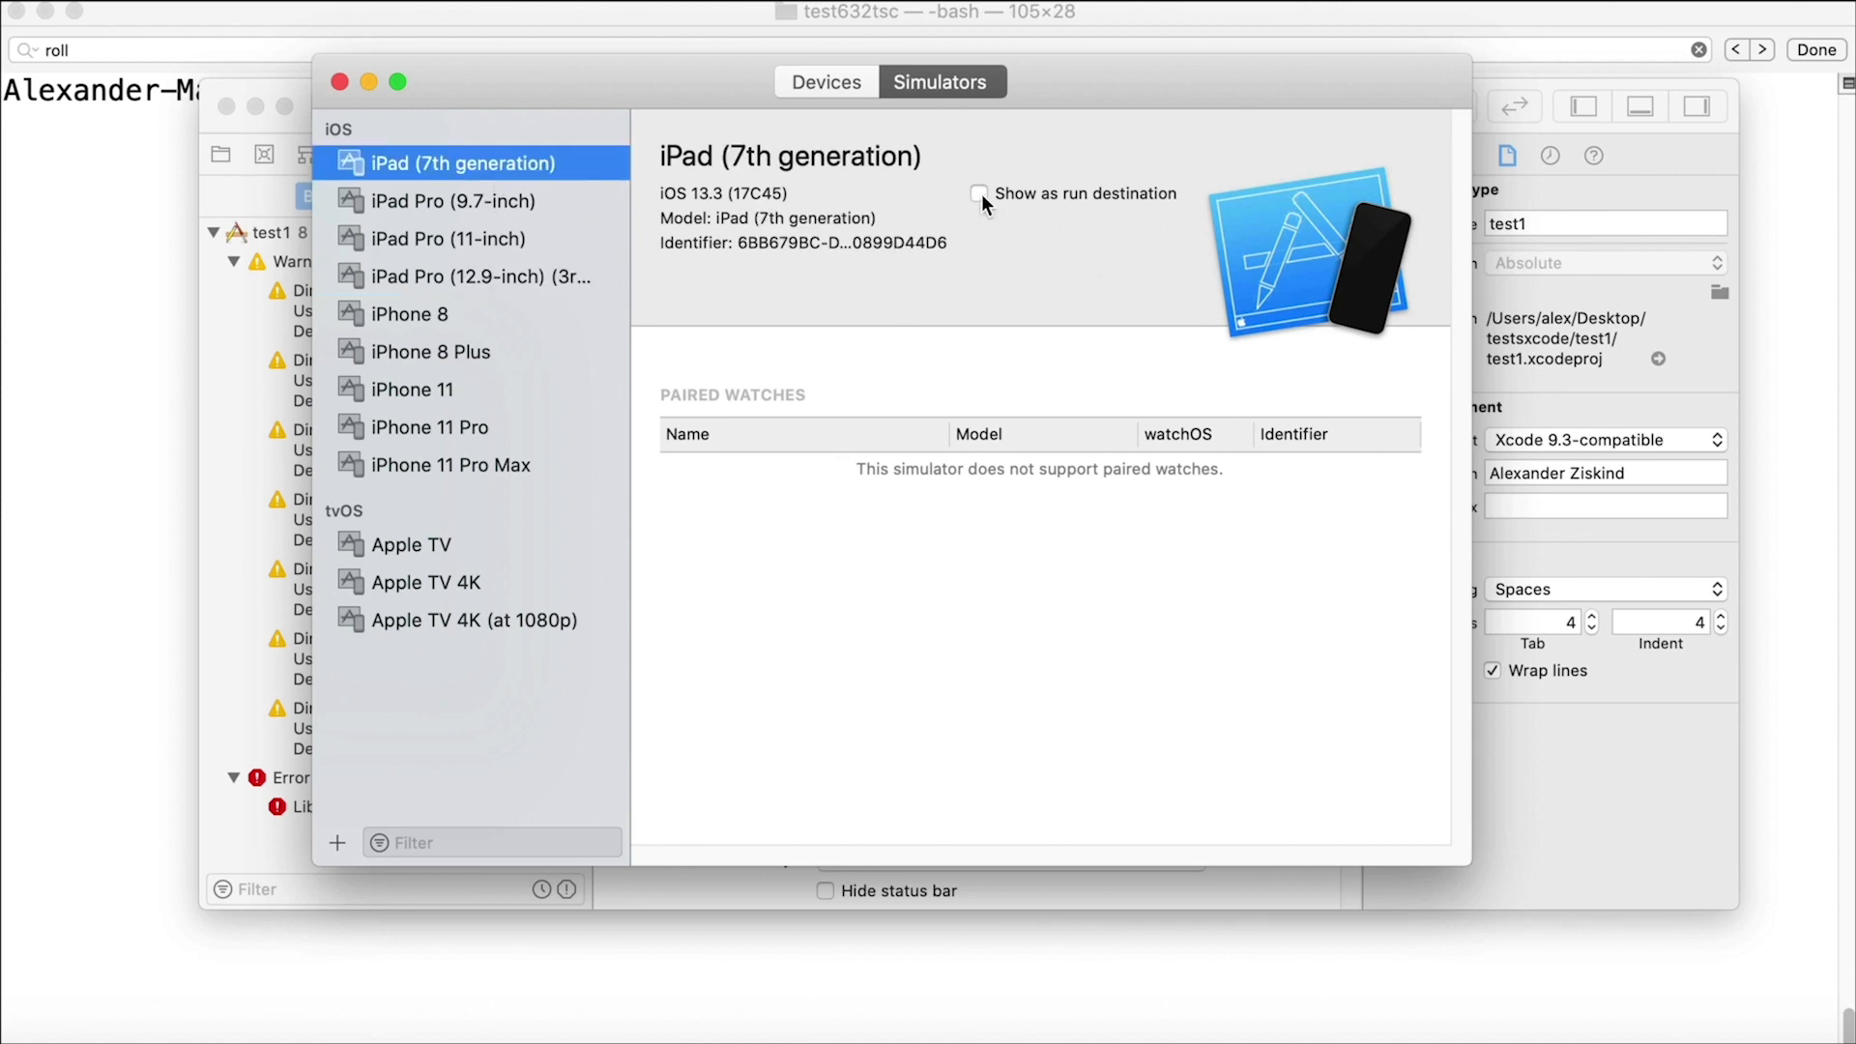
click(444, 200)
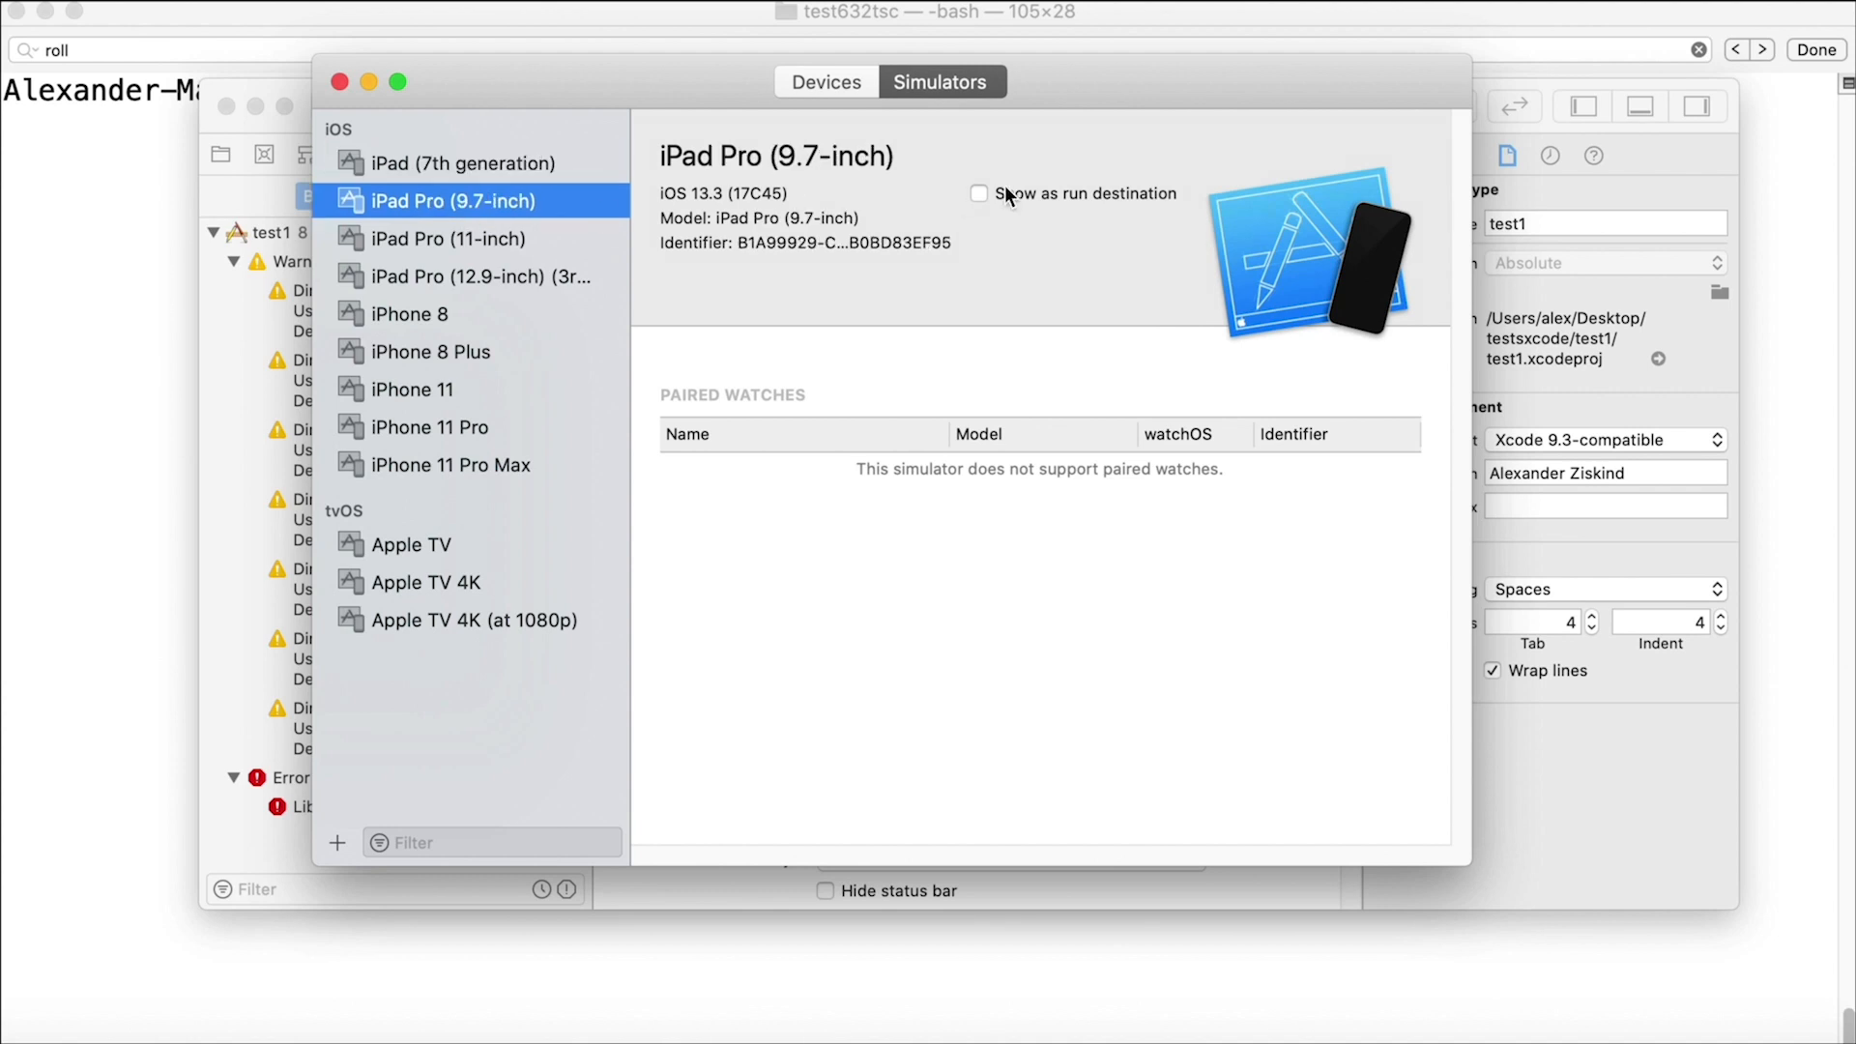
click(470, 275)
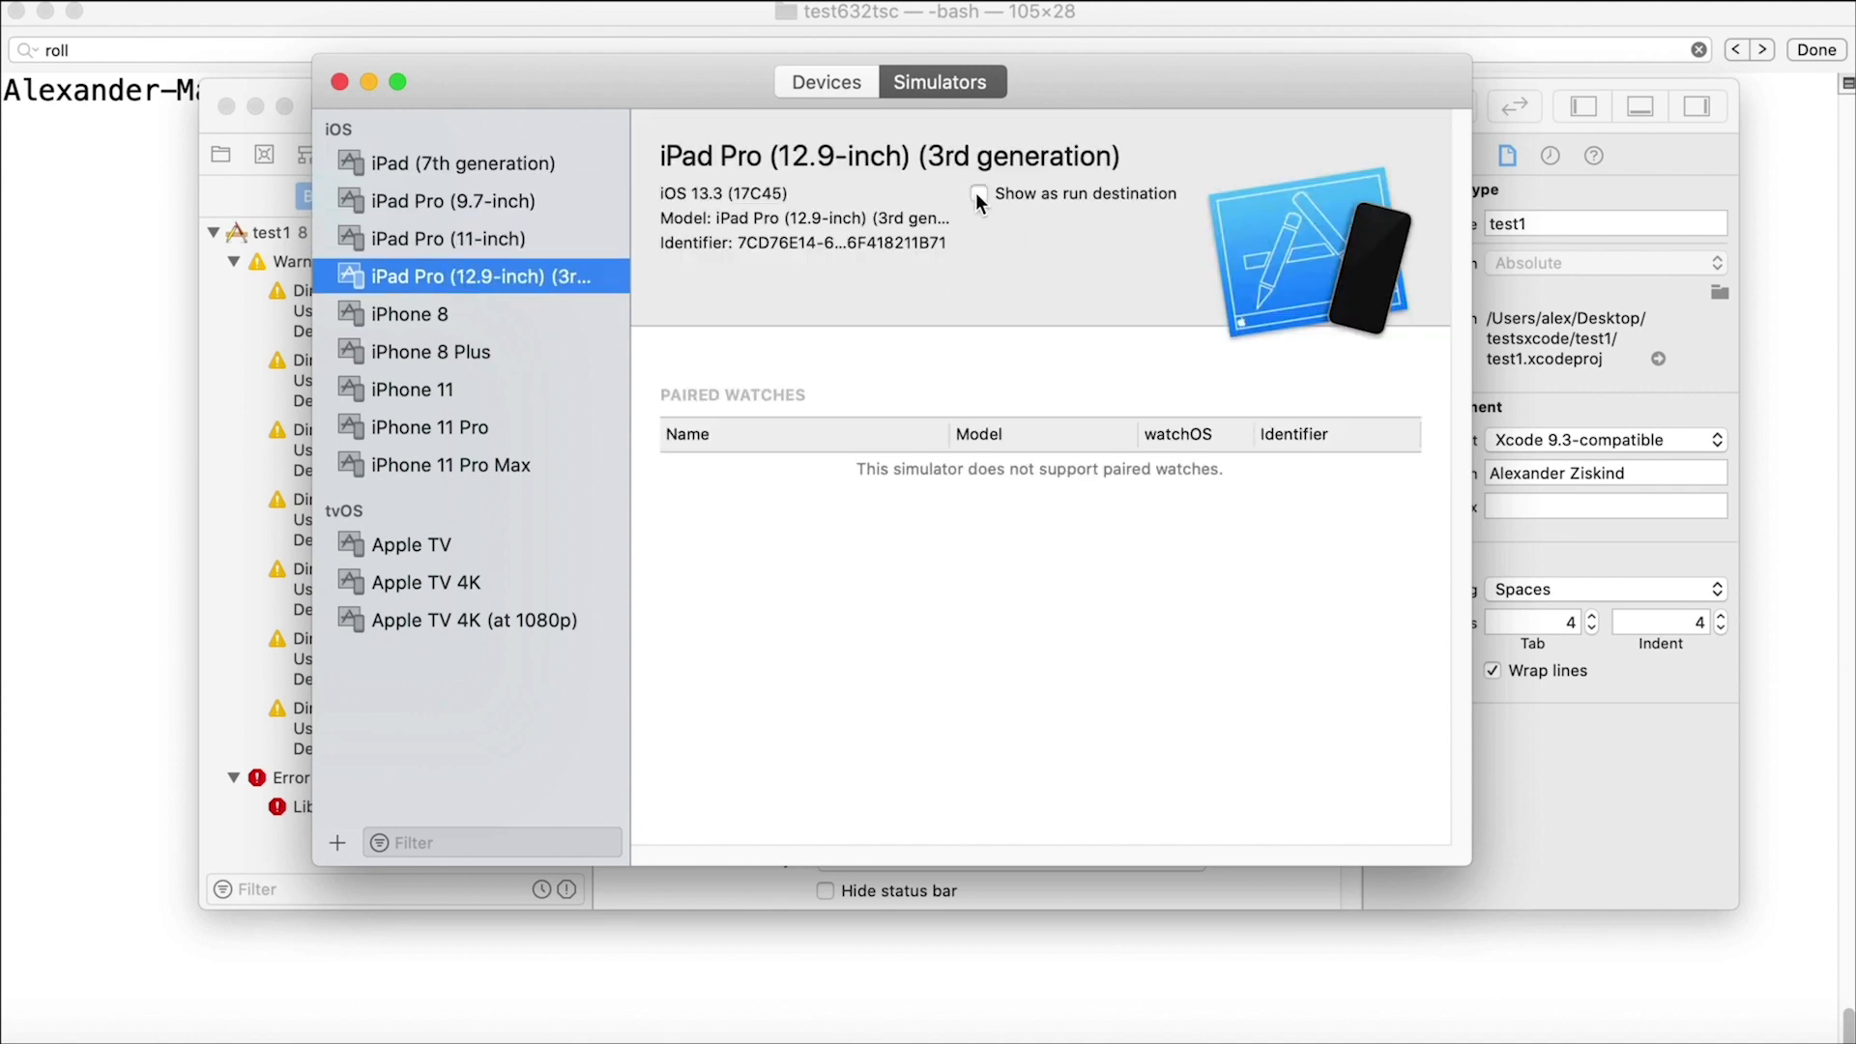